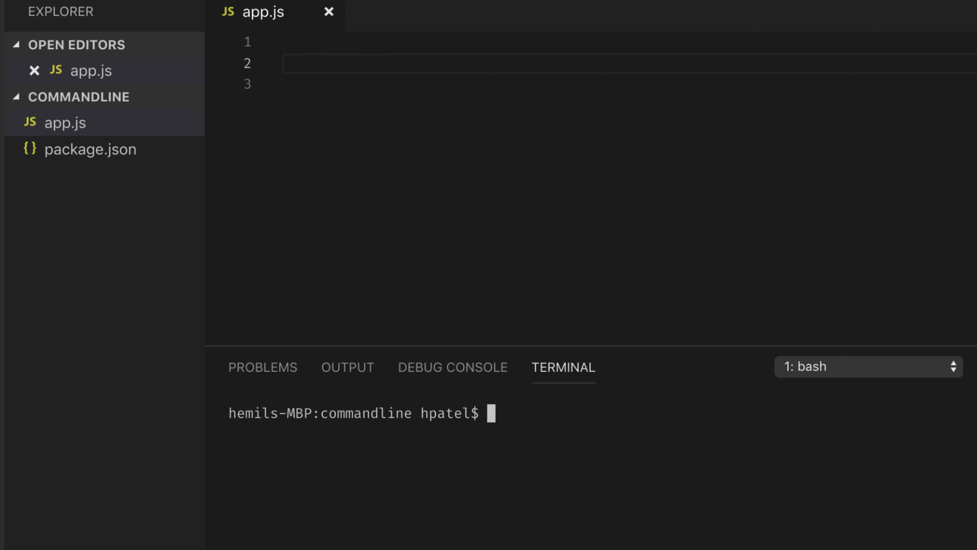
Try out example CLI commands (ng serve, create-react-app start) in the terminal, then clear them.
type("ng")
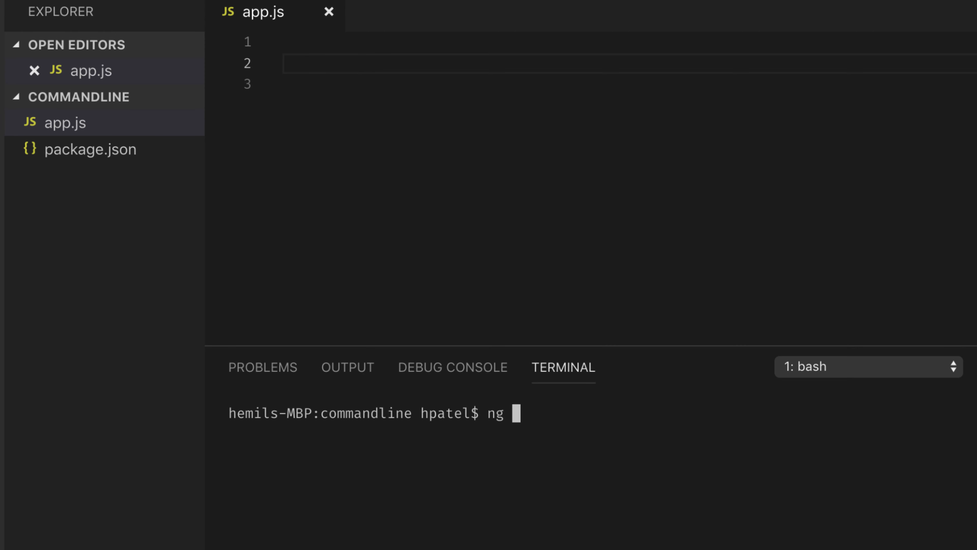
type("serve")
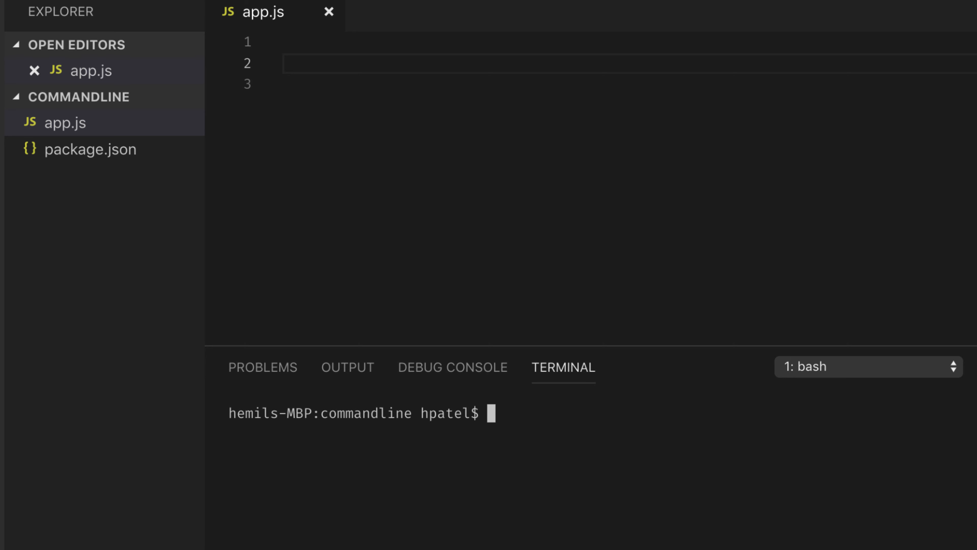
type("create-")
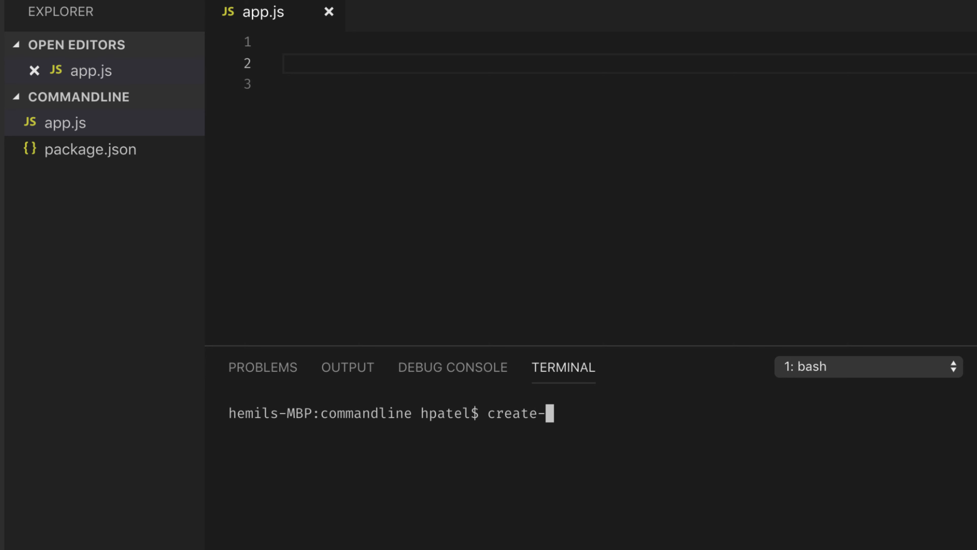
type("rea")
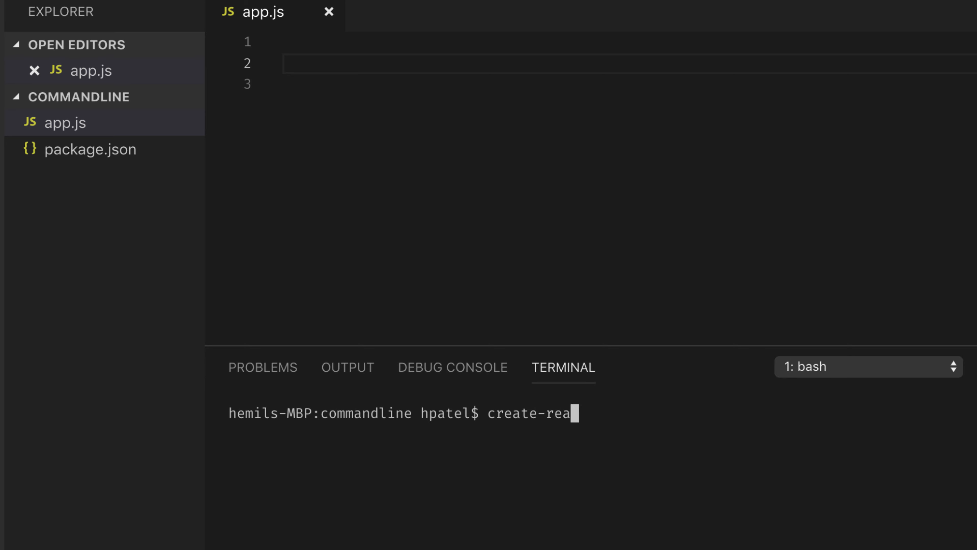
type("ct-app s")
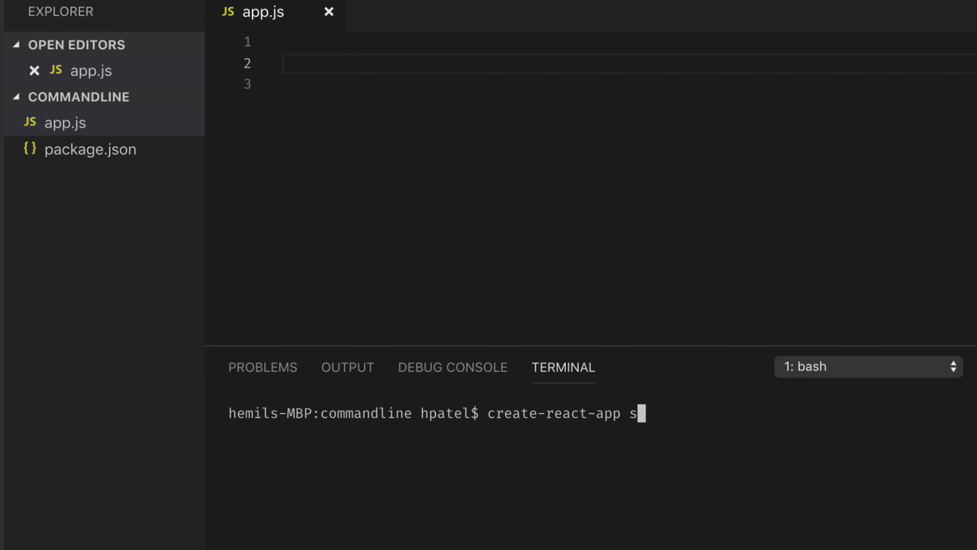
type("tart")
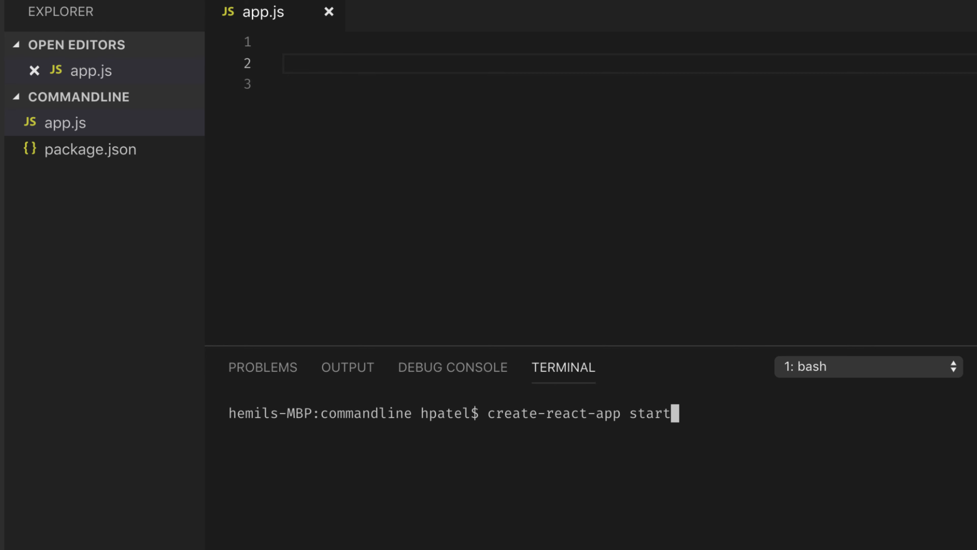
mouse_move(628, 432)
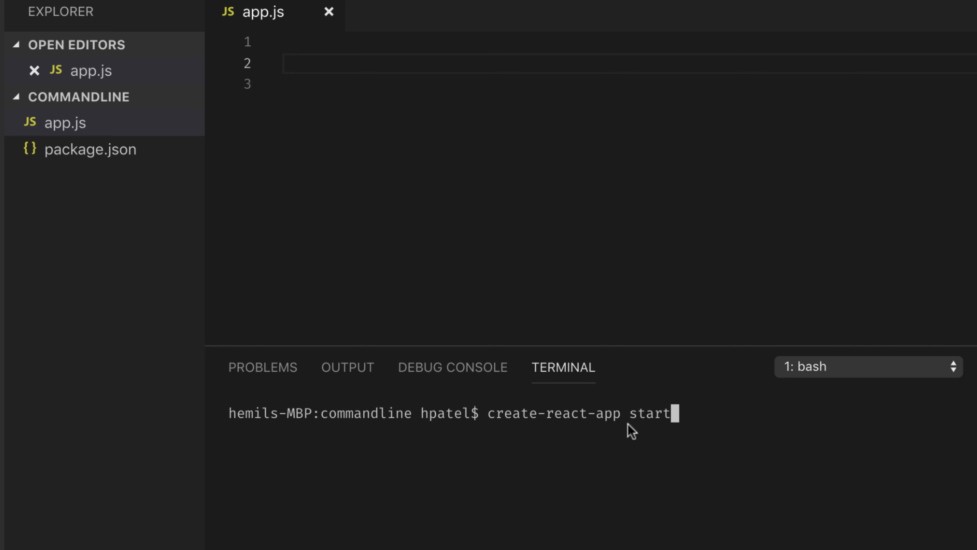
mouse_move(647, 427)
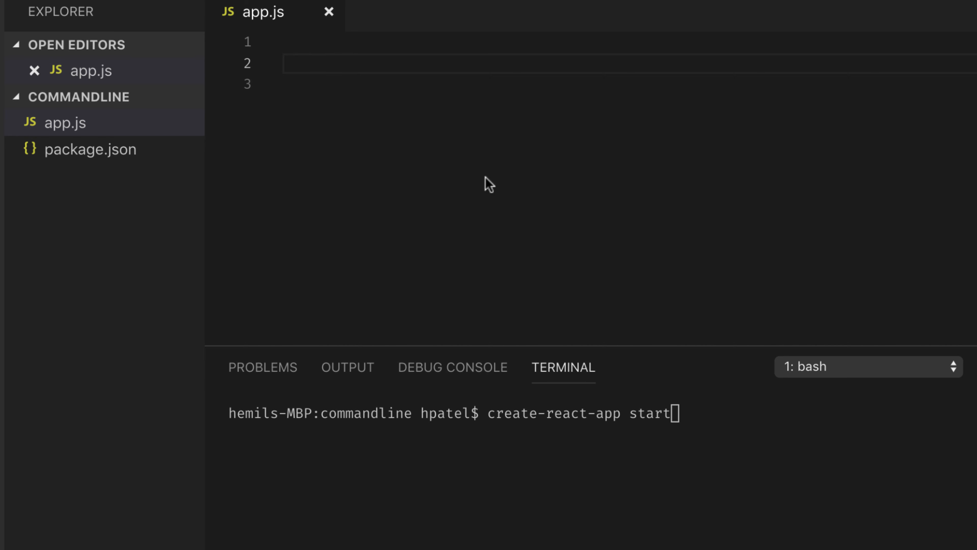
mouse_move(682, 417)
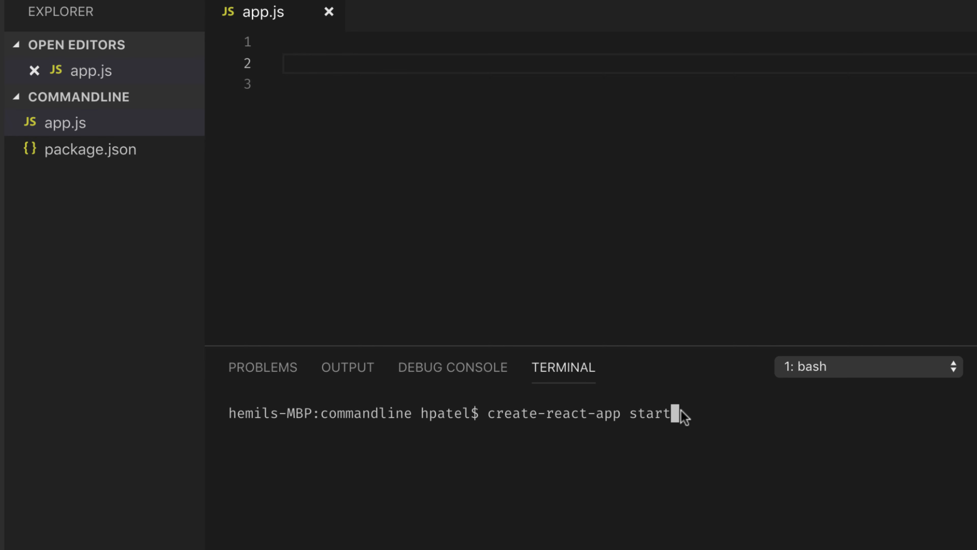
key("Backspace")
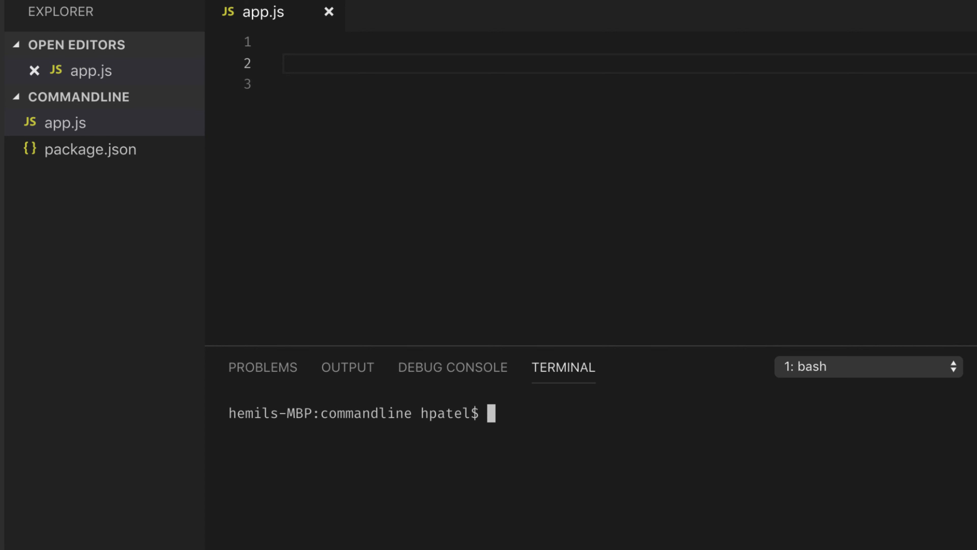
Leave the command node app fly typed at the terminal prompt, not yet run.
type("node app")
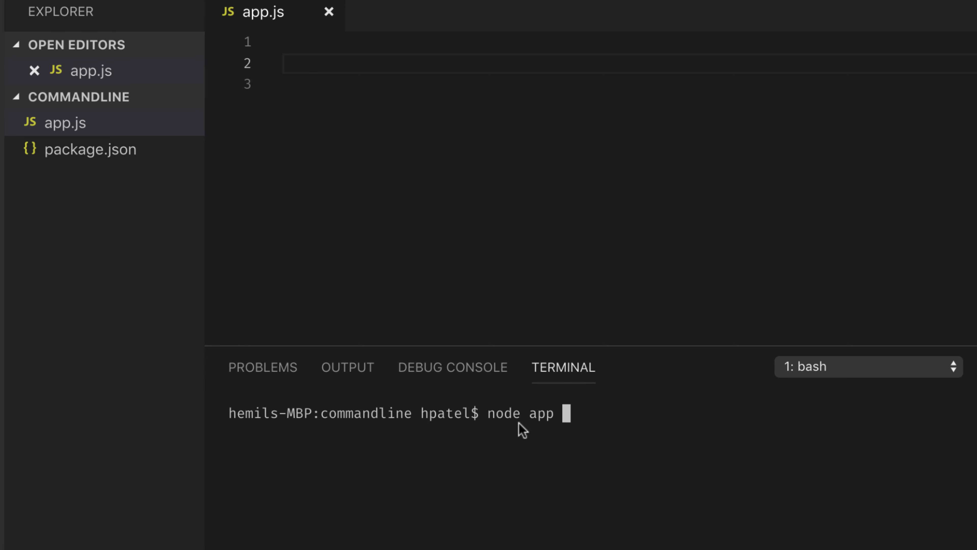
mouse_move(531, 432)
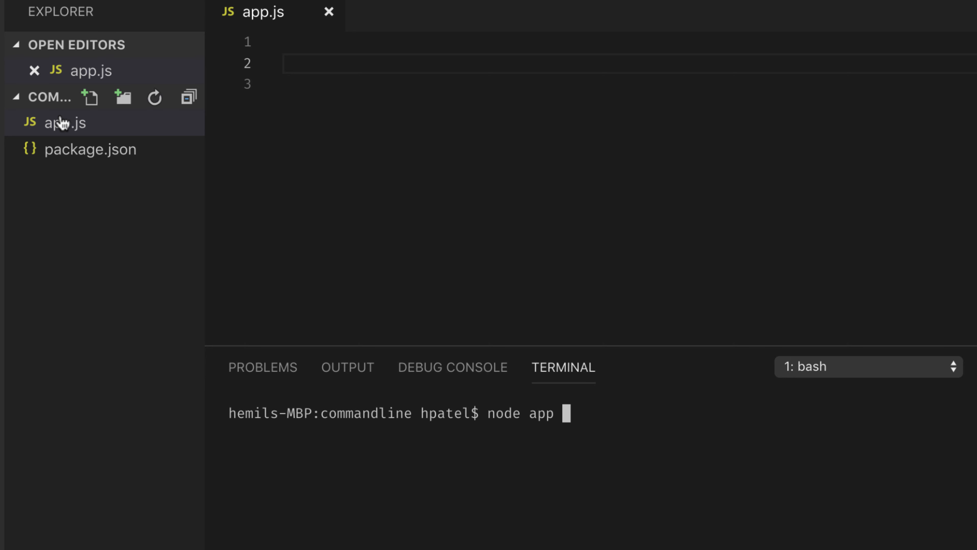
mouse_move(574, 422)
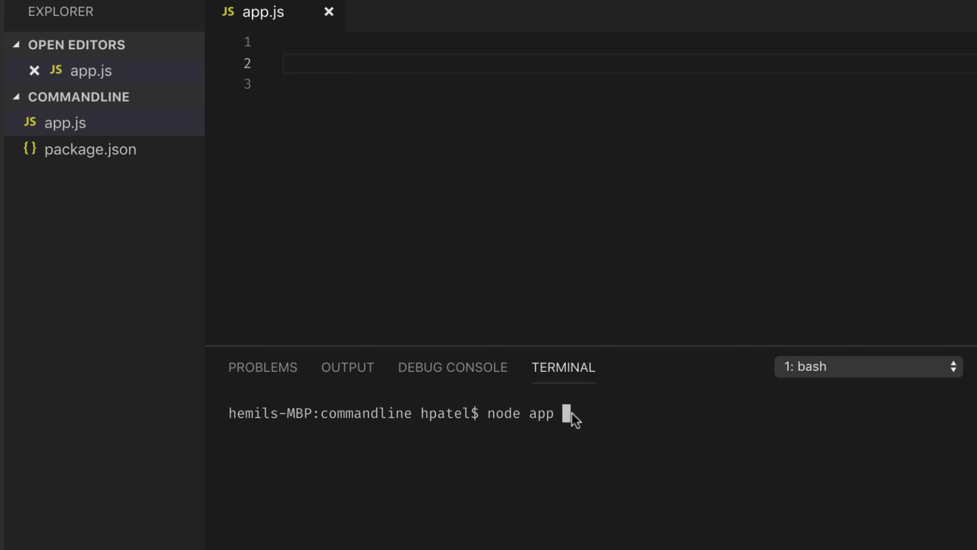
type("fly")
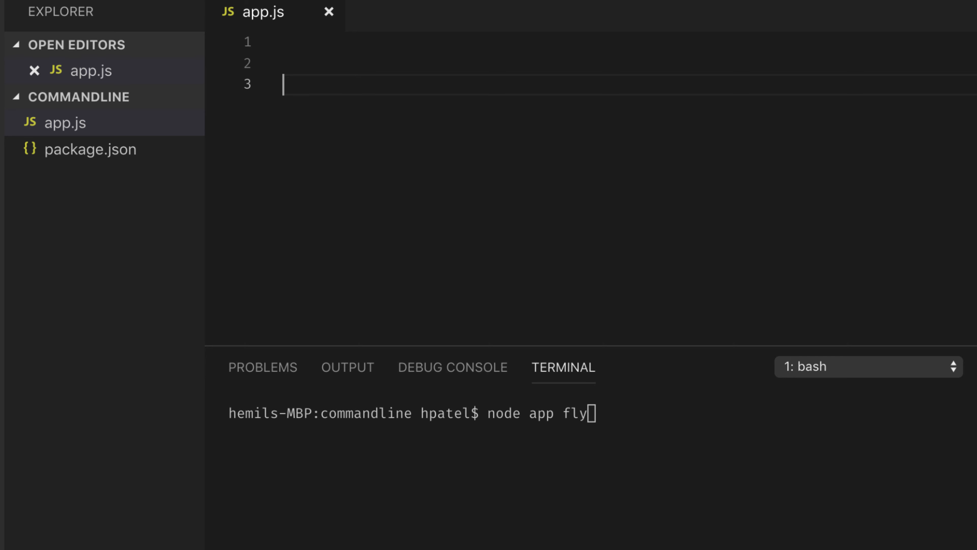
mouse_move(287, 81)
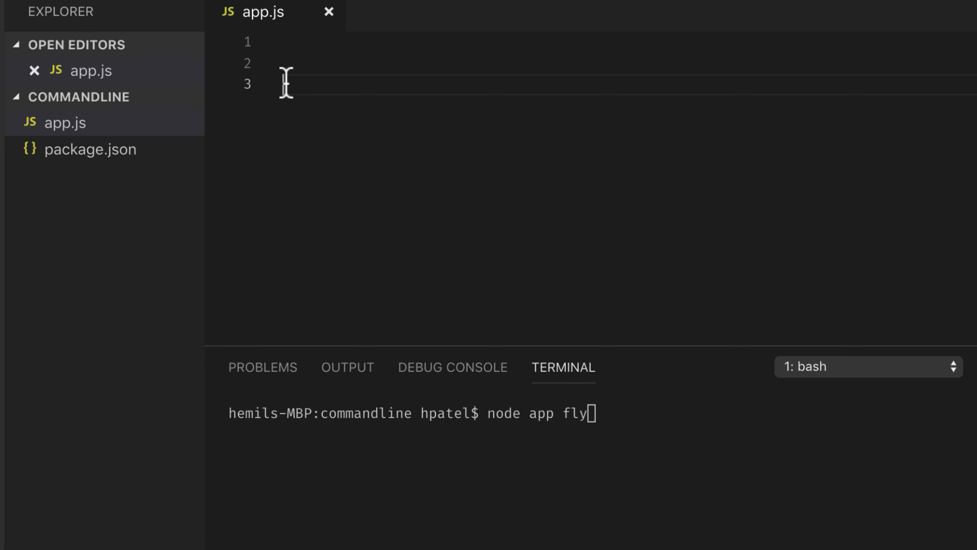
Write console.log(process.argv); on line 3 of app.js and save the file.
type("console.log(")
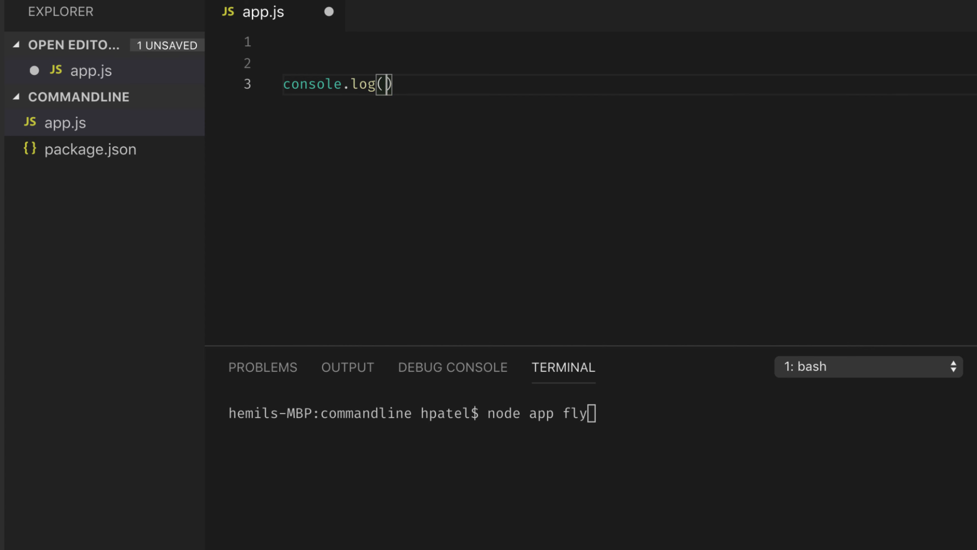
type("pro")
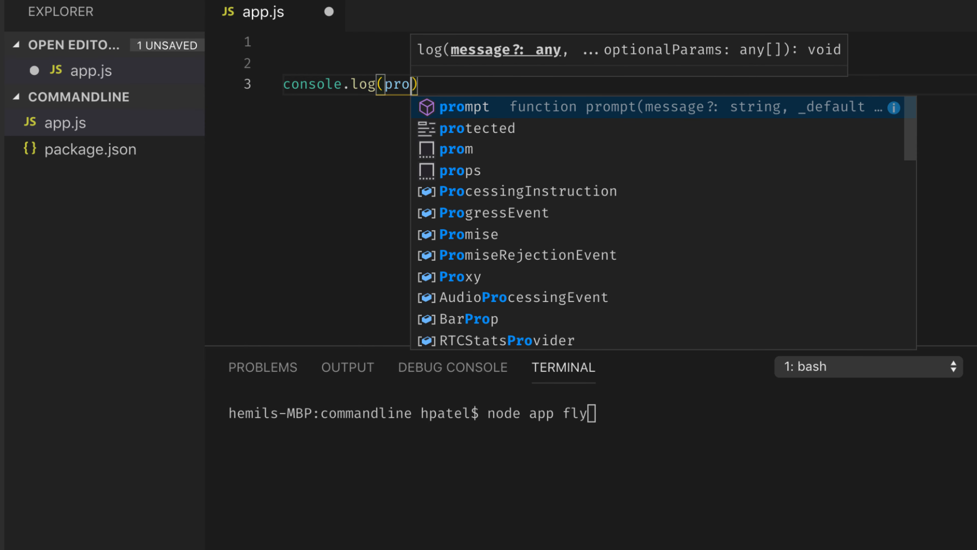
type("c")
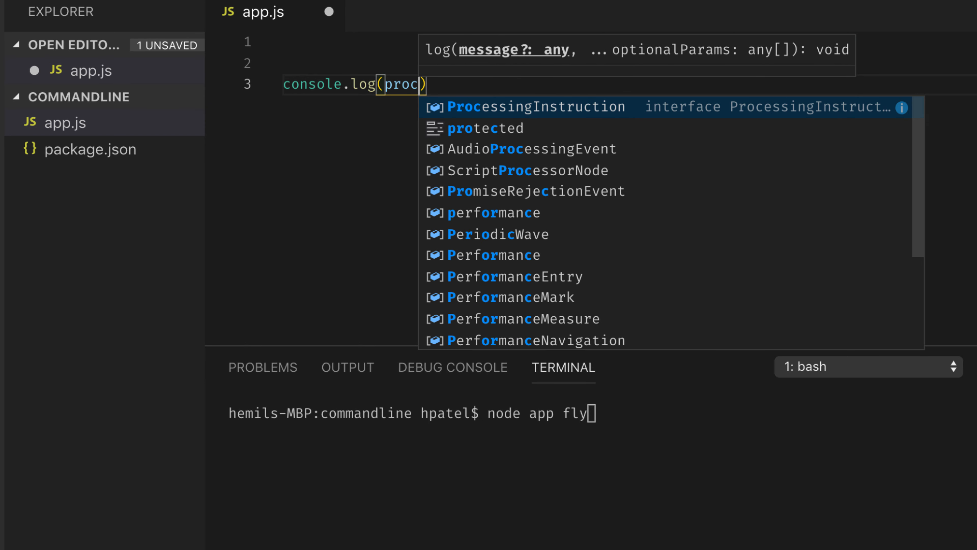
type("ess")
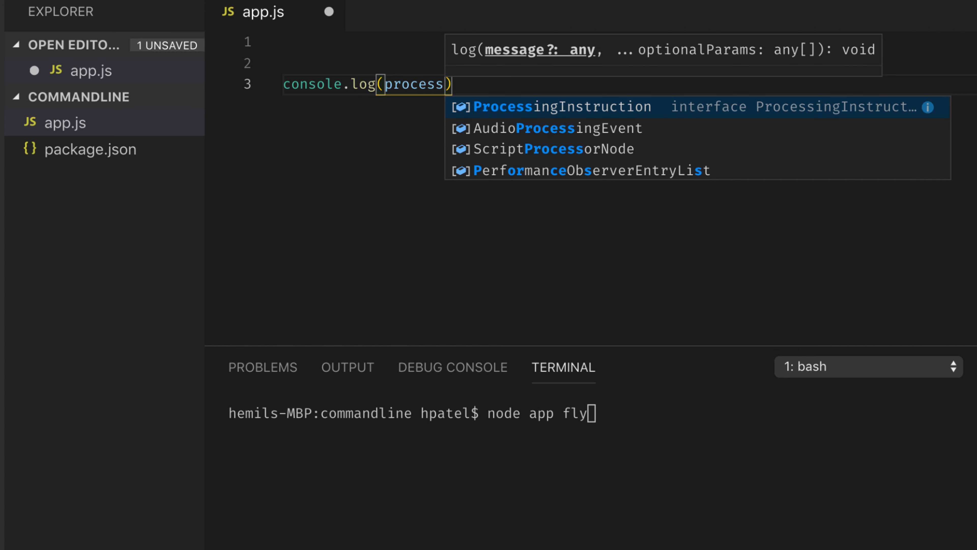
type(".")
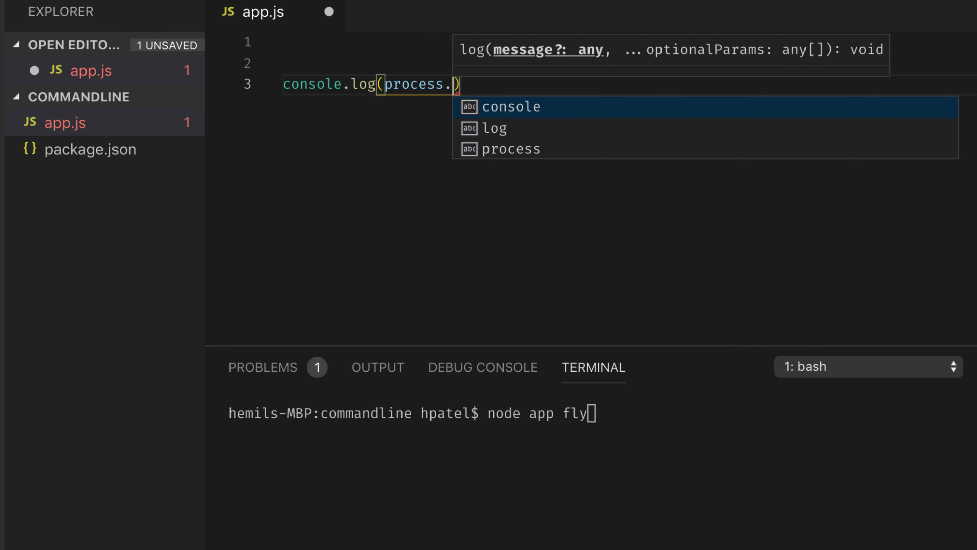
type("a")
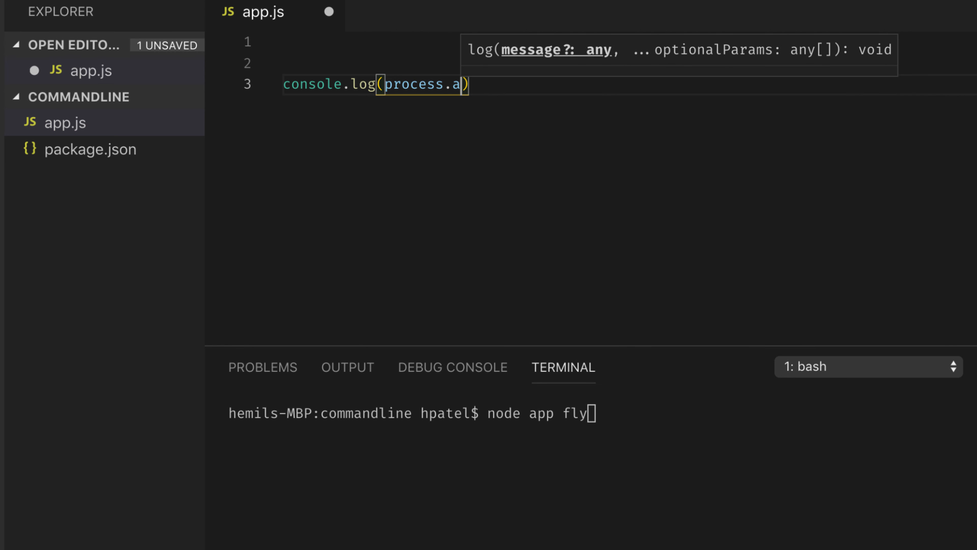
type("rgv")
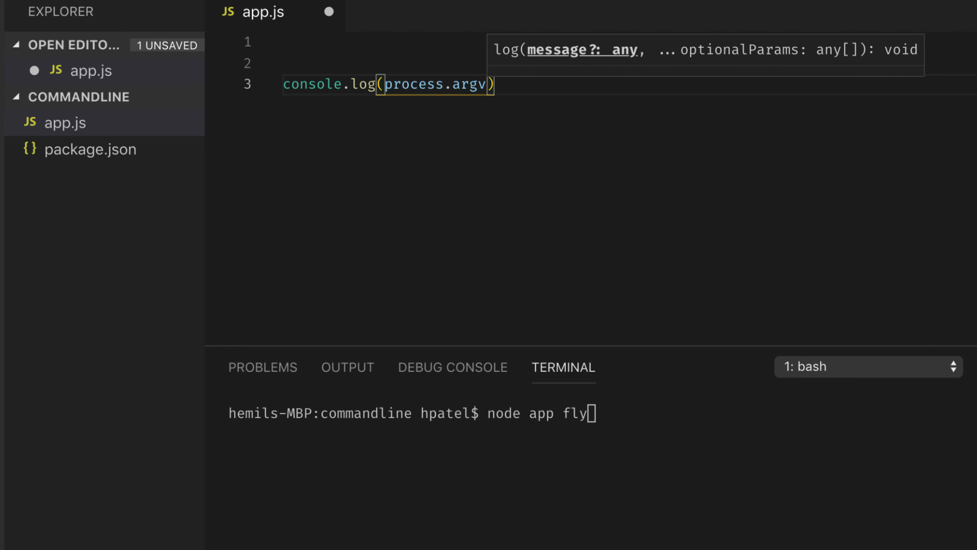
mouse_move(285, 84)
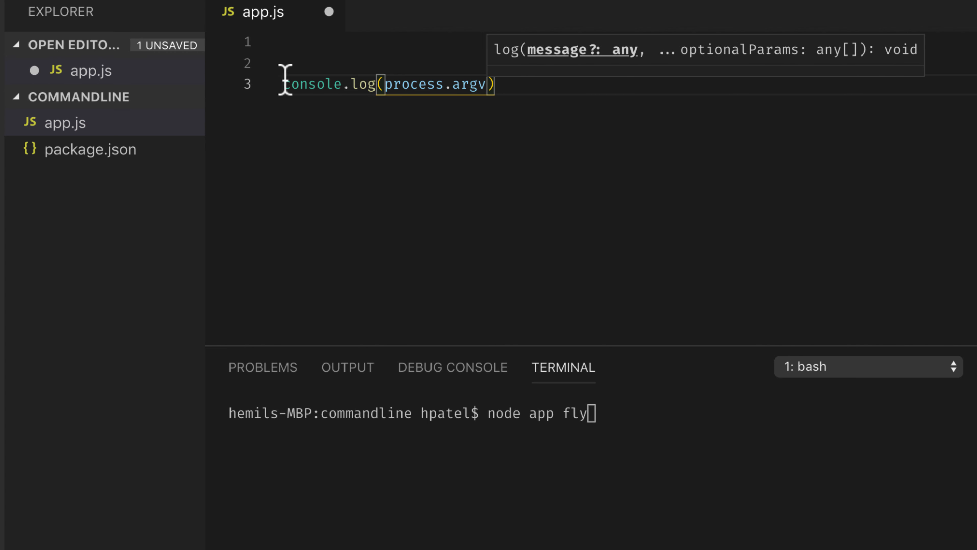
type(";")
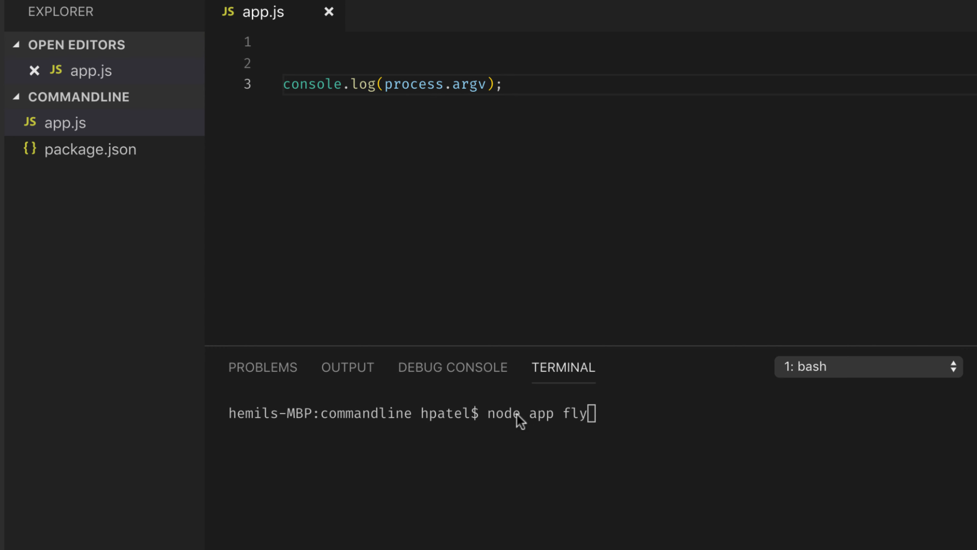
Run node app fly and highlight the command above the printed argv array.
key("Enter")
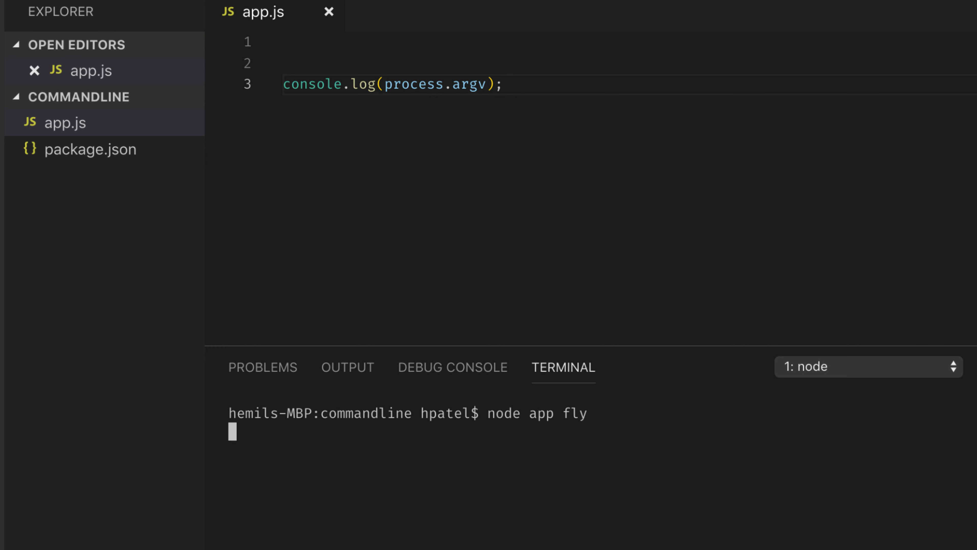
key("Enter")
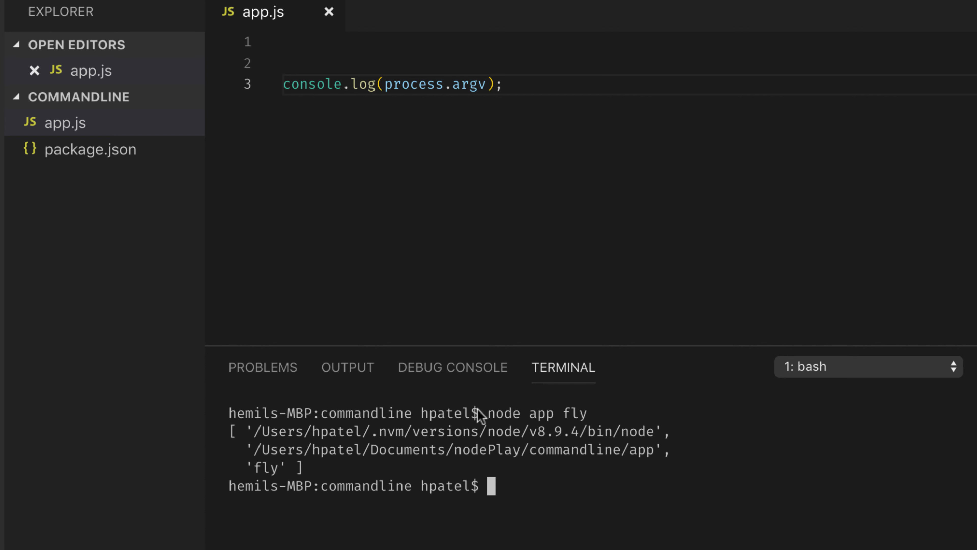
left_click_drag(488, 412, 589, 413)
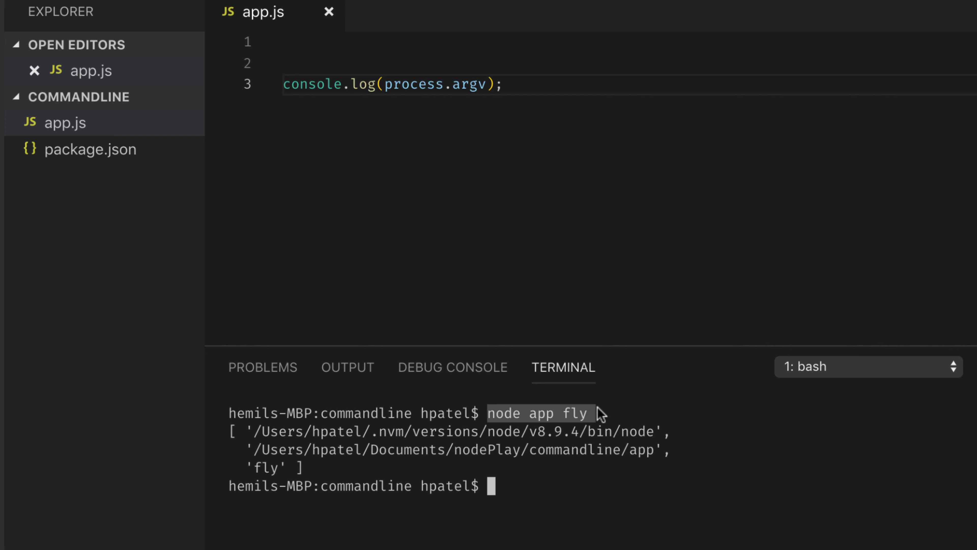
mouse_move(314, 476)
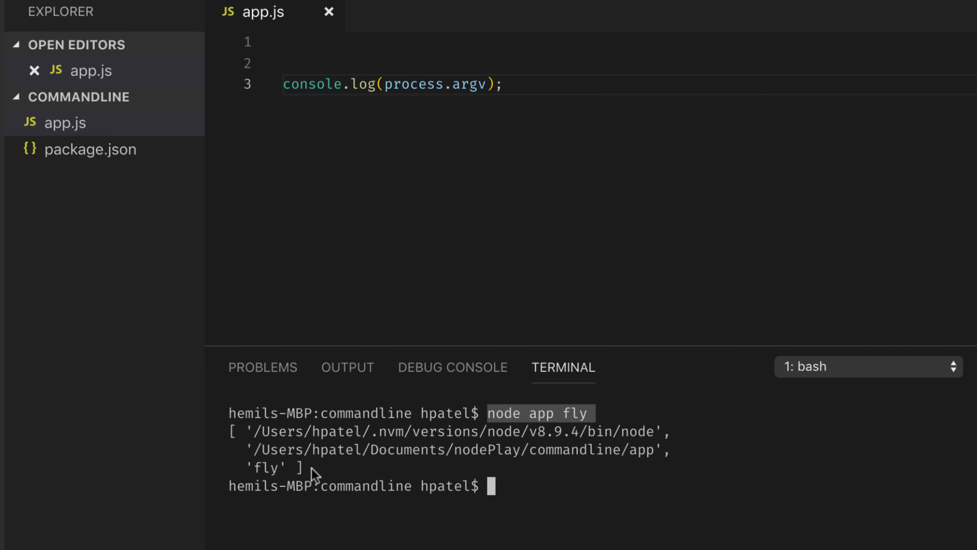
mouse_move(581, 425)
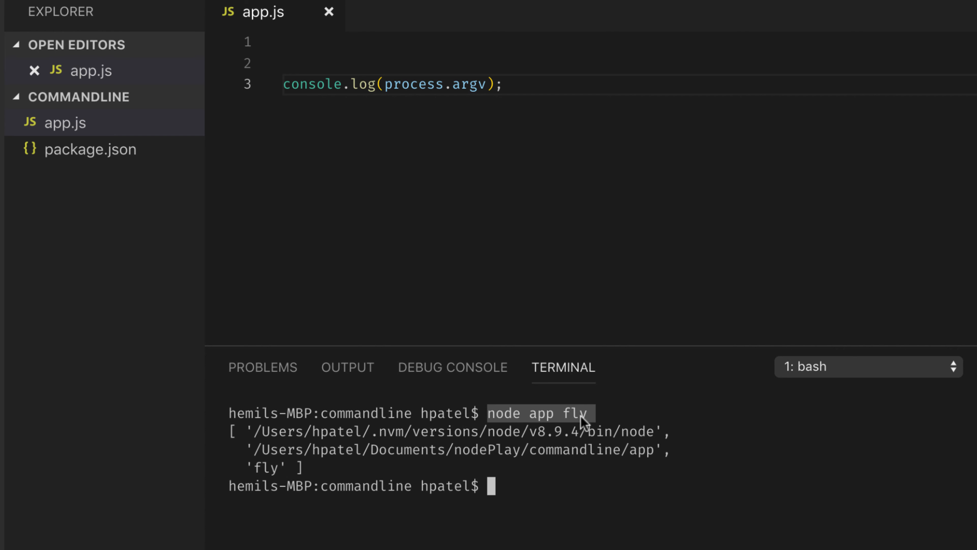
mouse_move(294, 476)
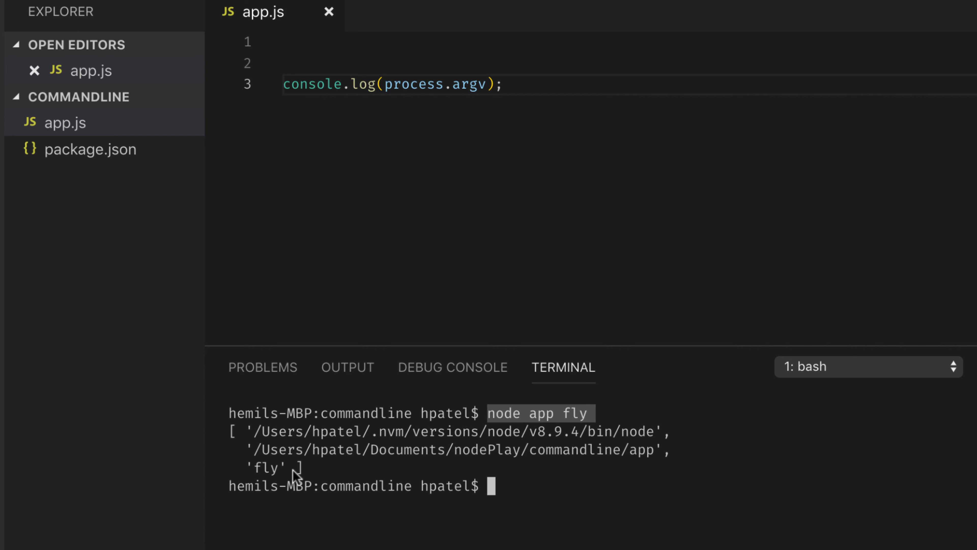
mouse_move(496, 423)
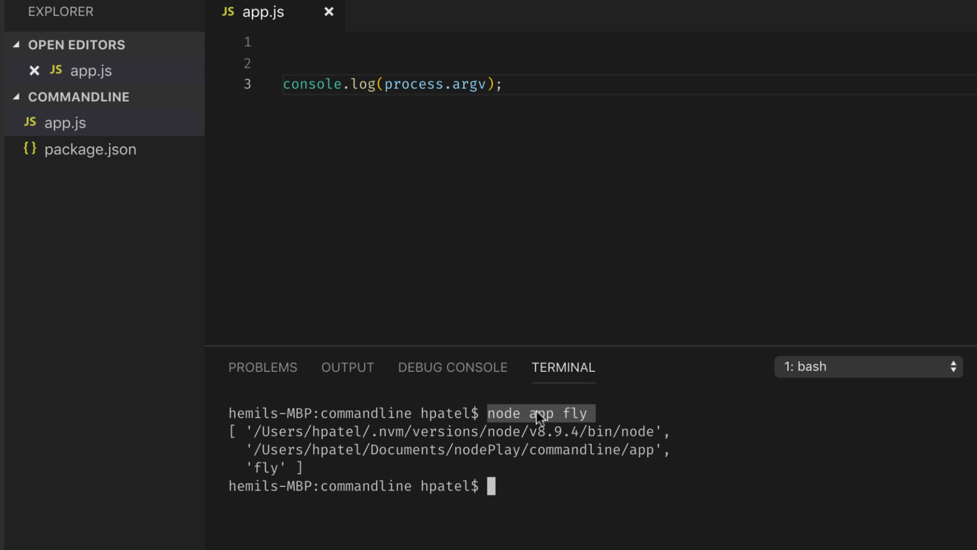
mouse_move(583, 419)
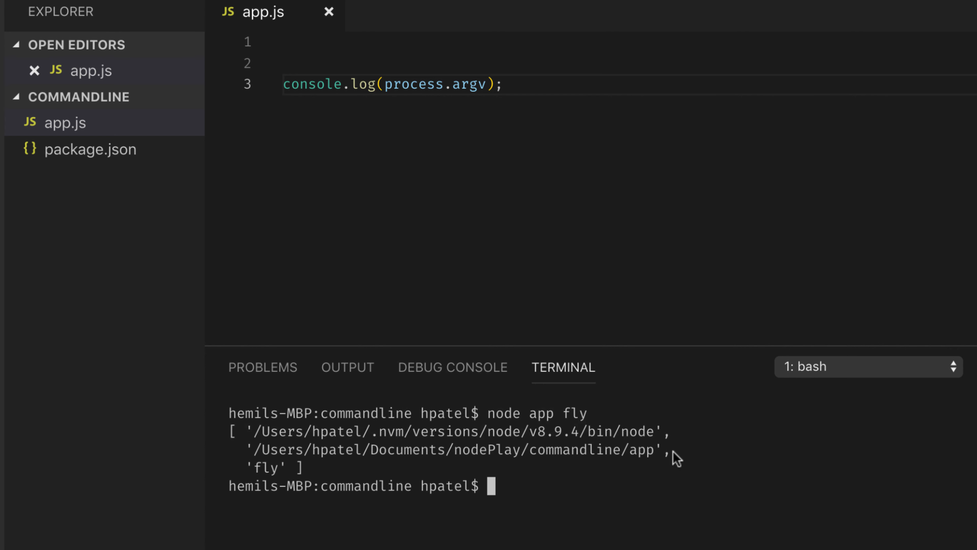
mouse_move(248, 492)
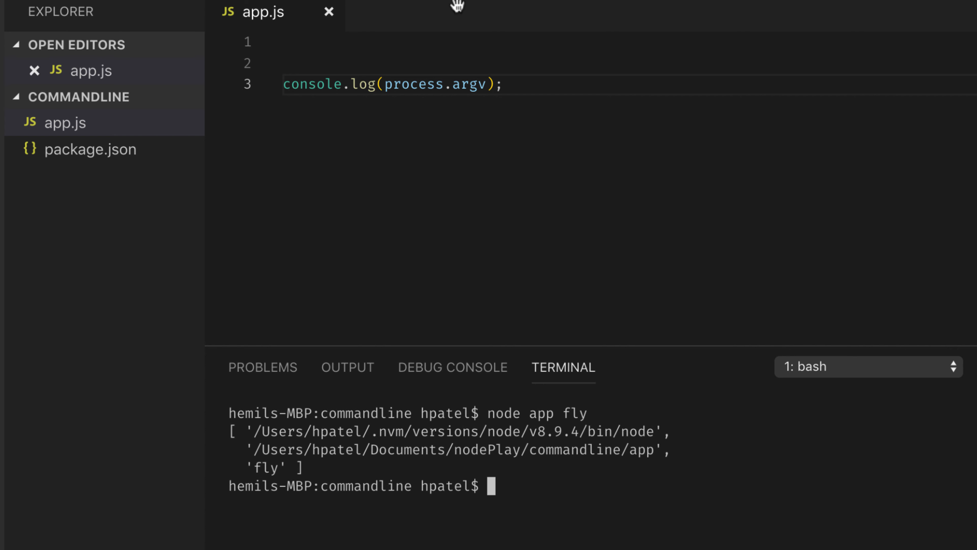
mouse_move(500, 61)
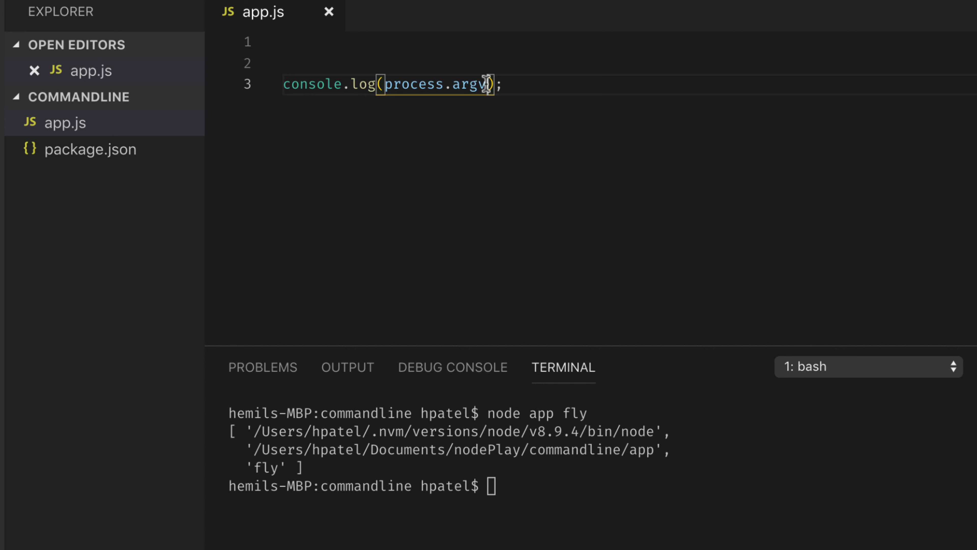
Change the log to process.argv[2] so rerunning node app fly prints just fly.
type("[2]")
left_click(599, 486)
type("node app fly")
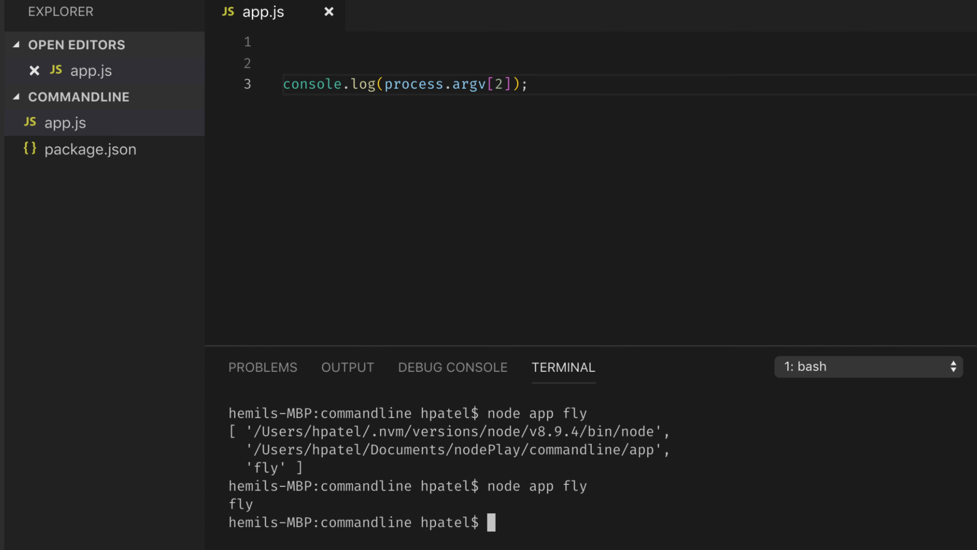
mouse_move(244, 524)
type("co")
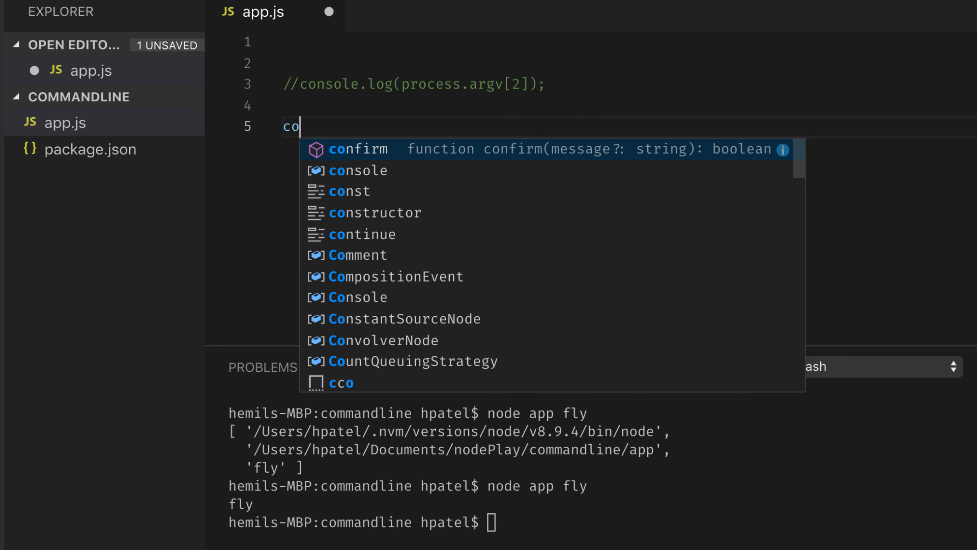
Declare let command = process.argv[2]; followed by a blank line.
type("let comman")
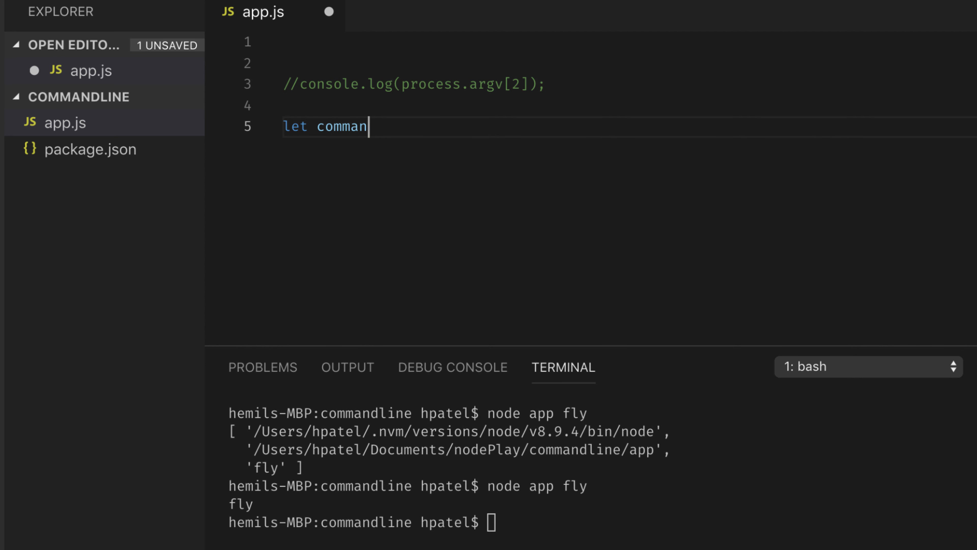
type("d = process")
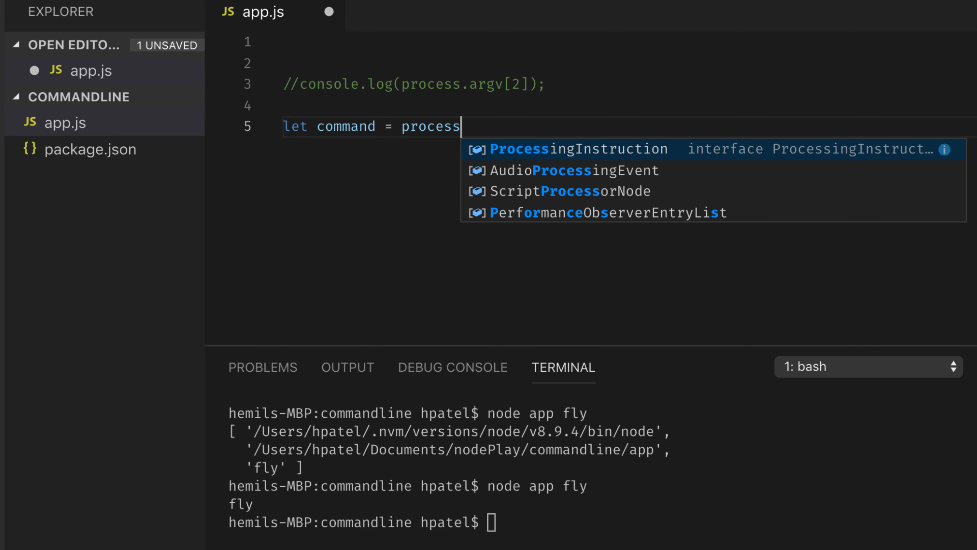
type(".argv")
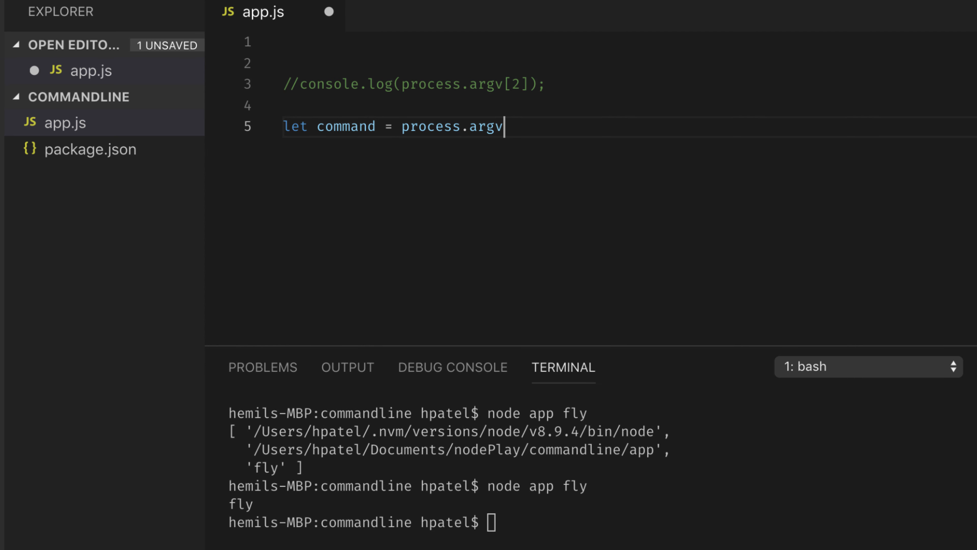
type("[2]")
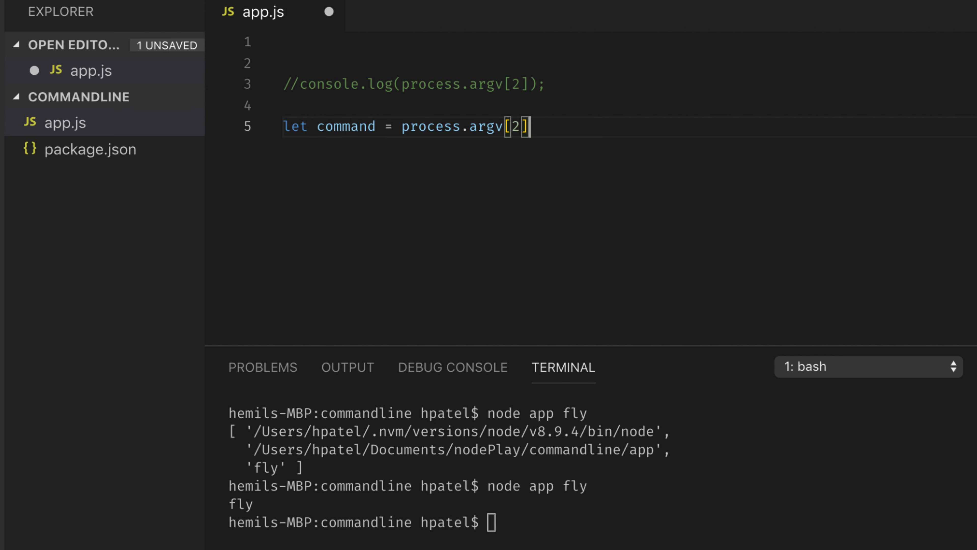
key("Enter")
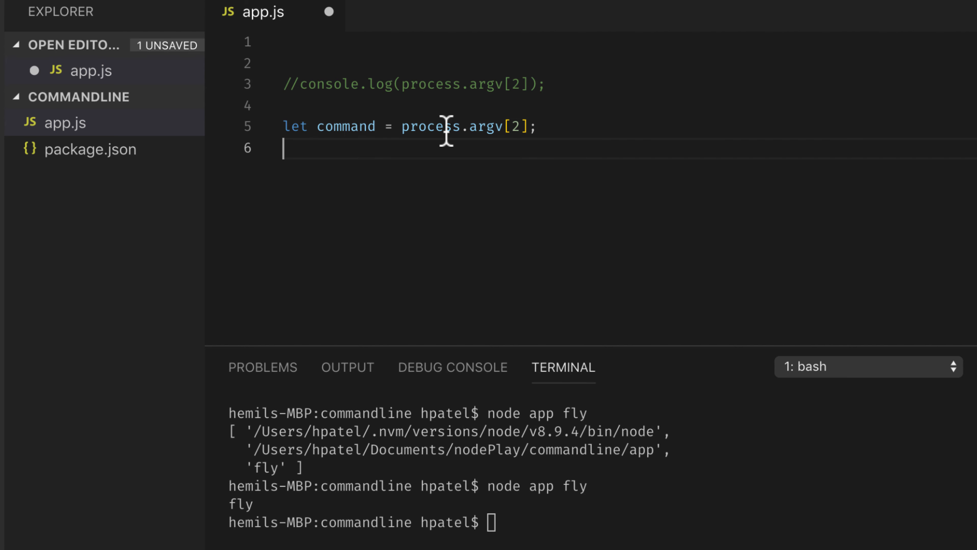
key("Enter")
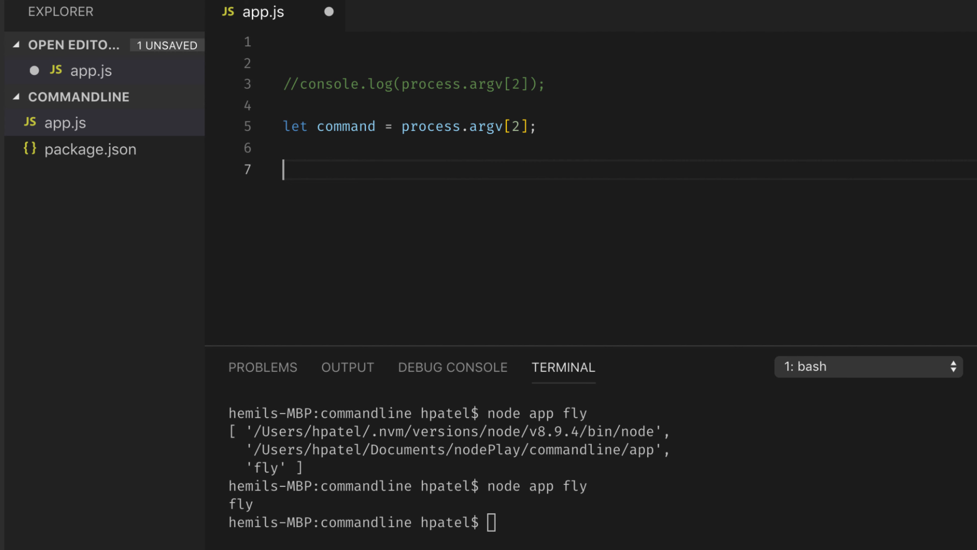
Add an if block logging 'flying' when command === 'fly'.
type("if(command =")
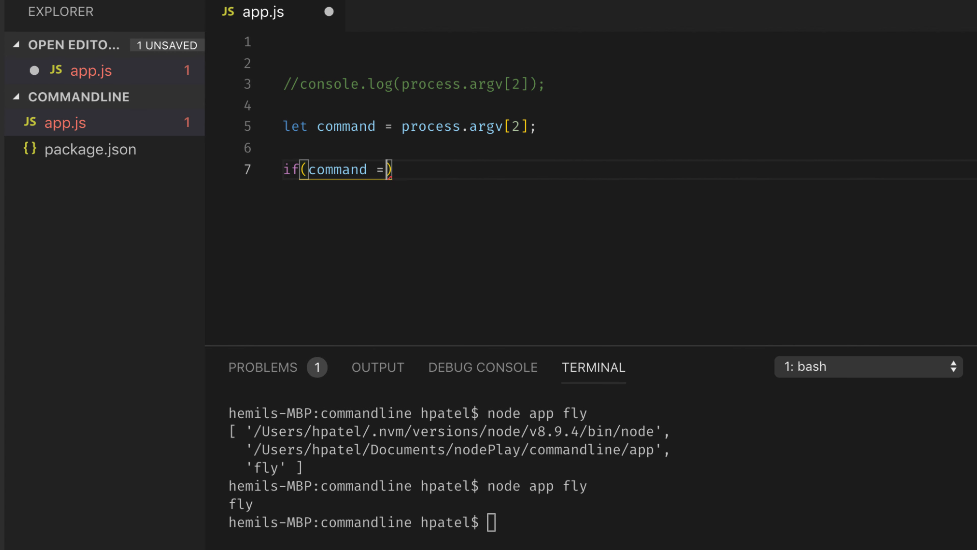
type("==")
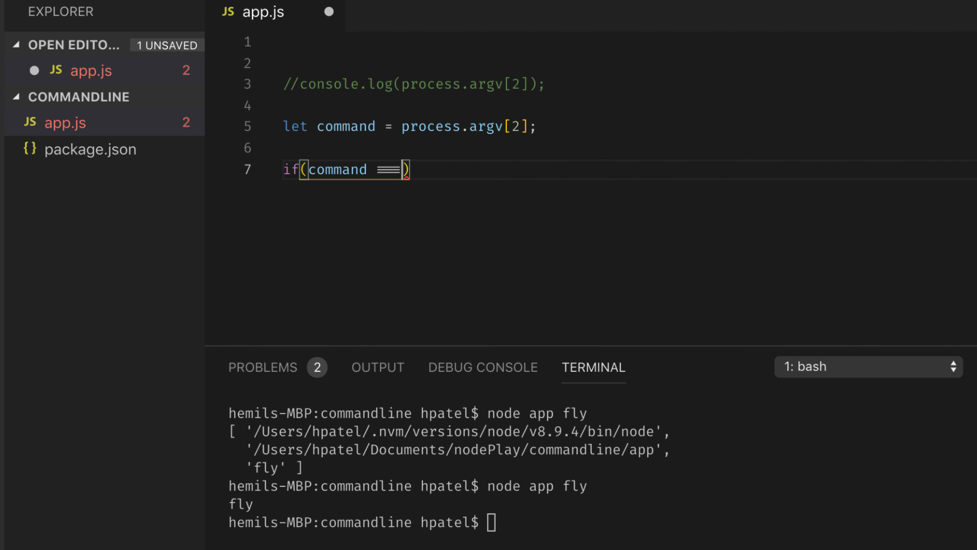
type("'fly'")
type("console.log('flying")
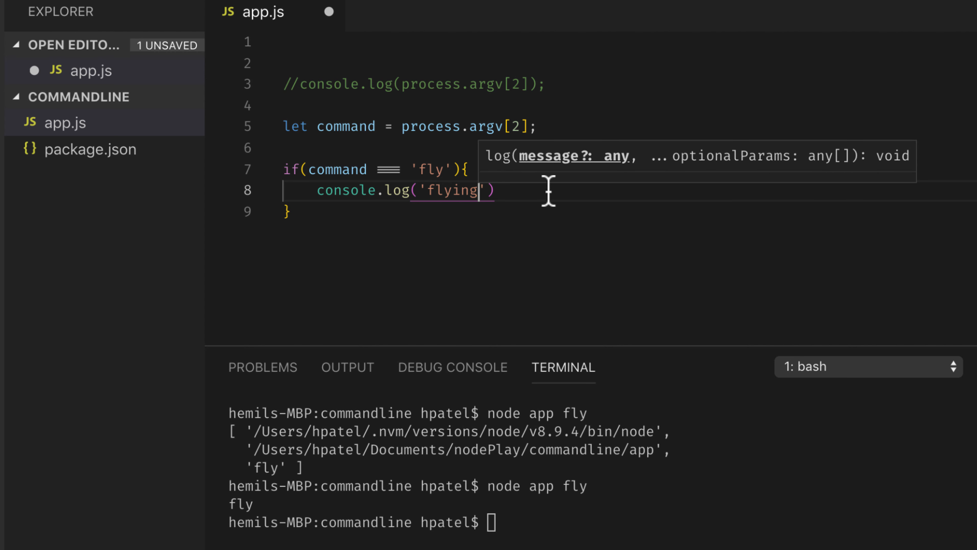
type(";")
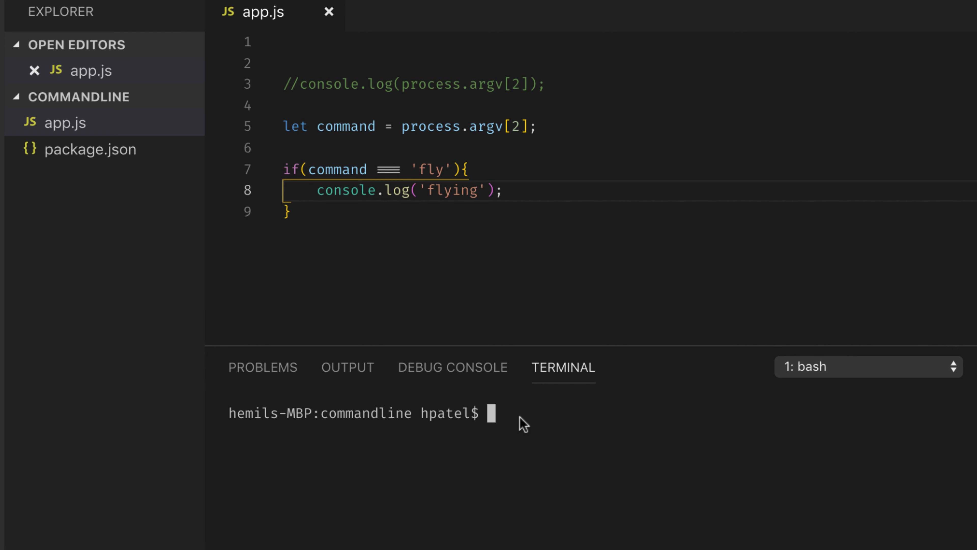
Add else if (command === 'drive') logging 'driving' and run node app drive.
type("node")
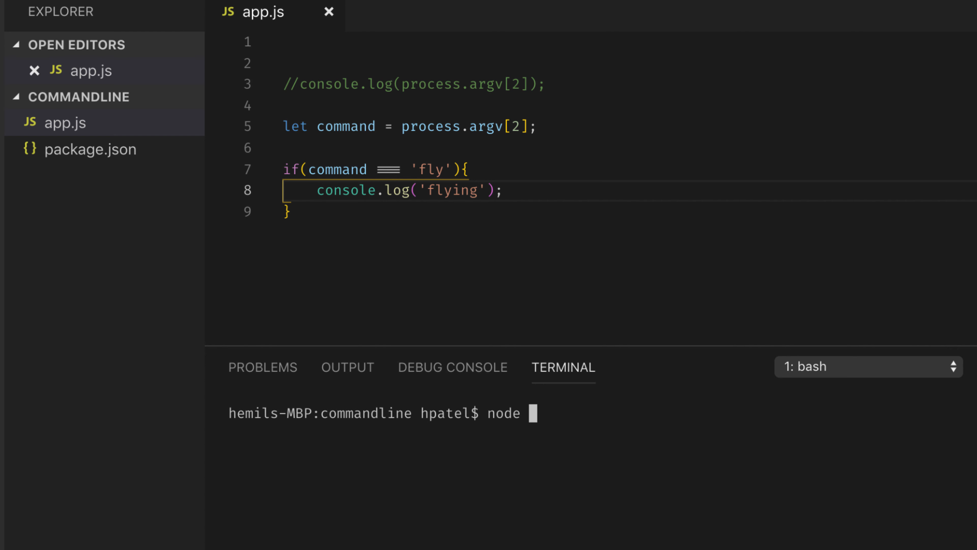
type("app drive")
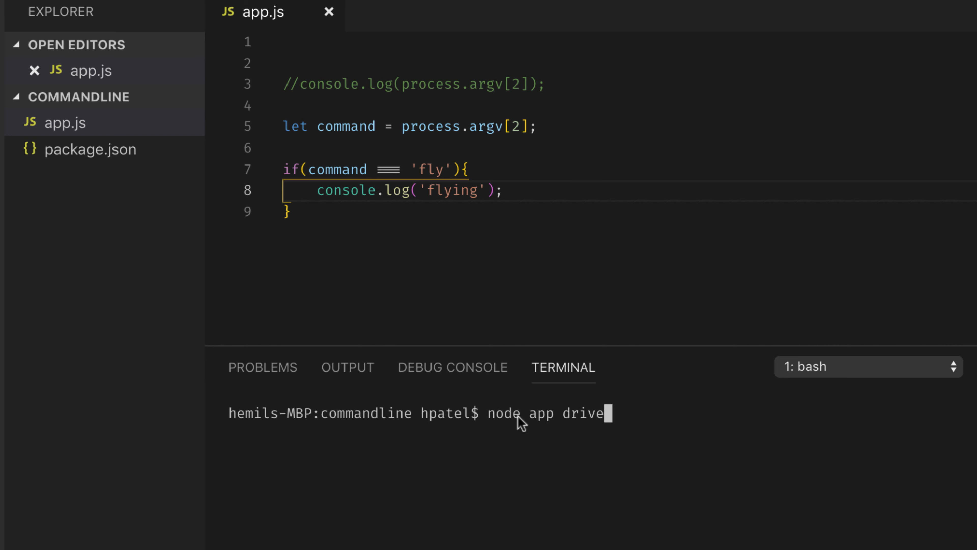
type("else if (command ===")
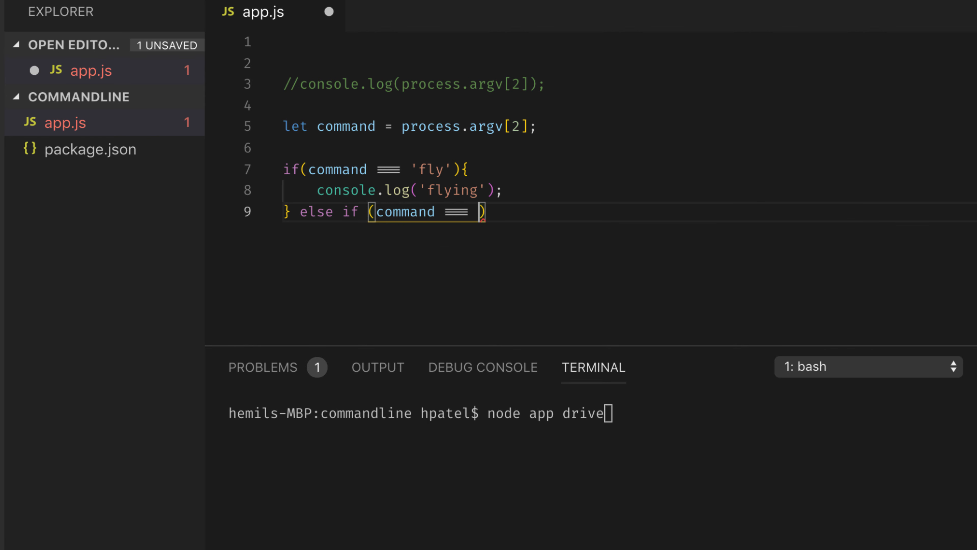
type("'drive'")
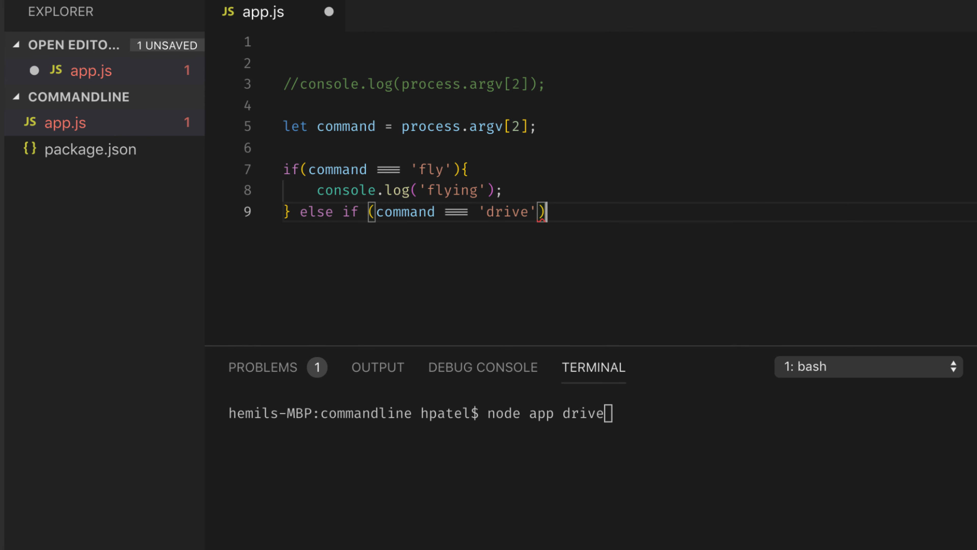
type("console.log('driving');")
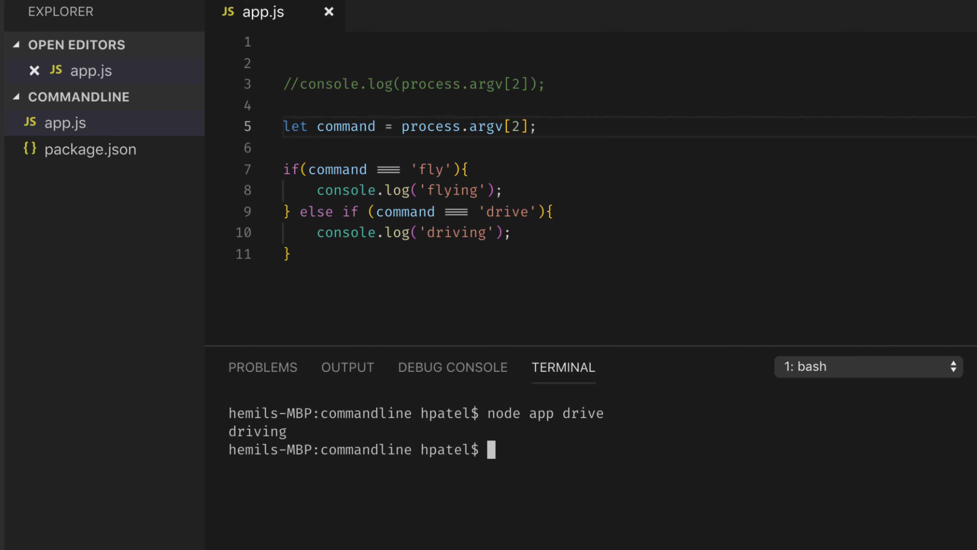
Run node app drive --speed=30 --car=nissan, which still prints only driving.
type("node app drive ---")
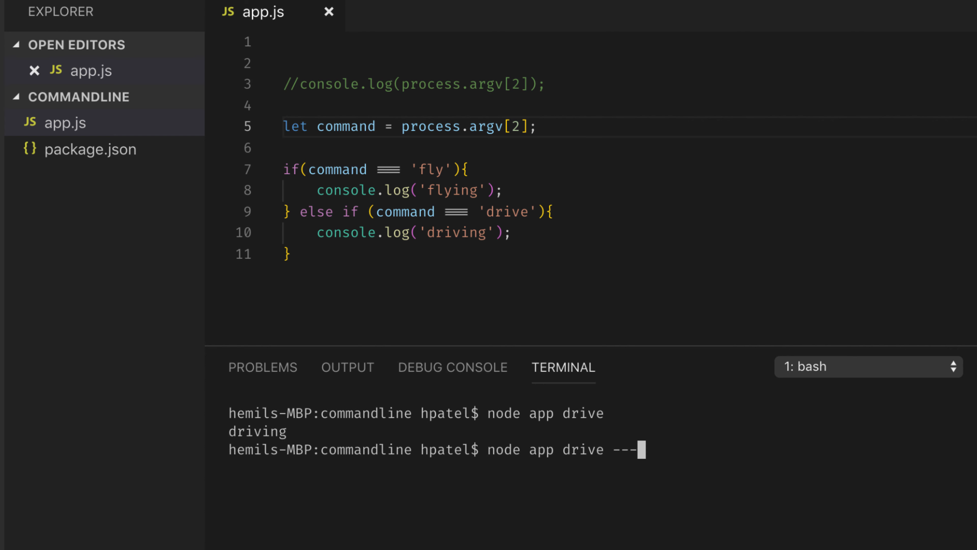
type("speed")
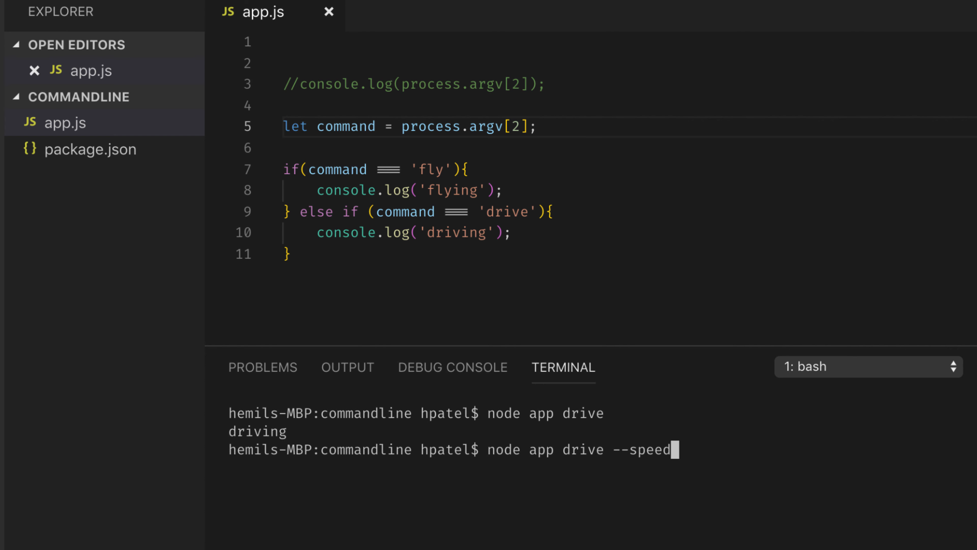
type("=")
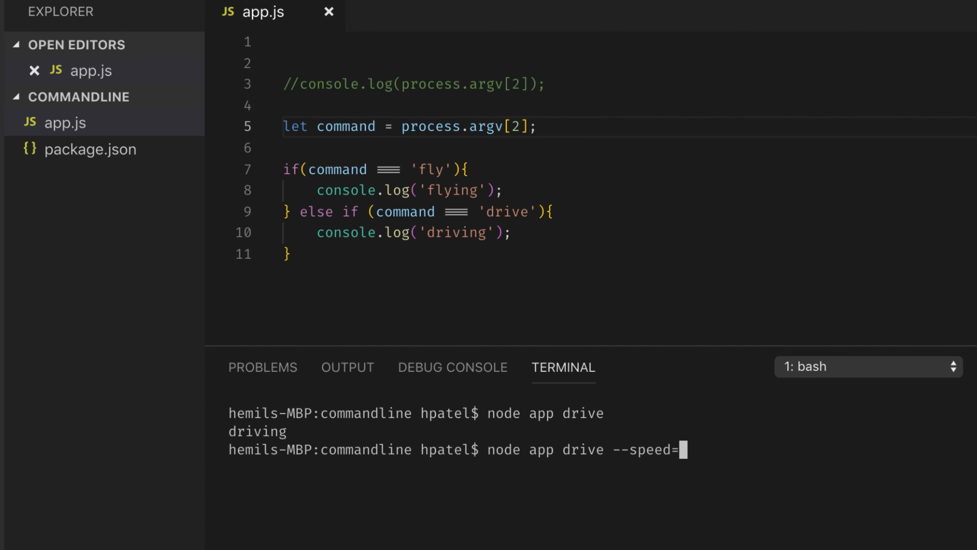
type("30")
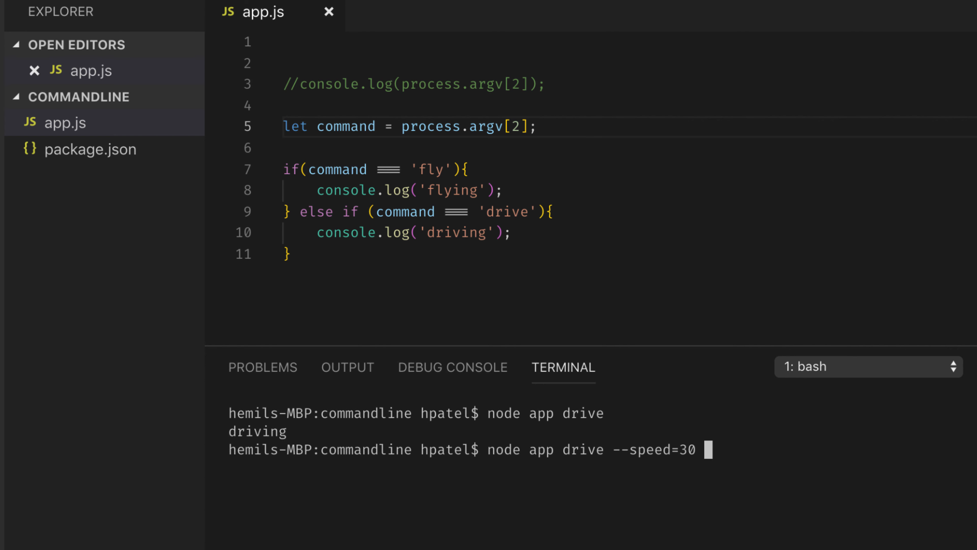
type("--car=")
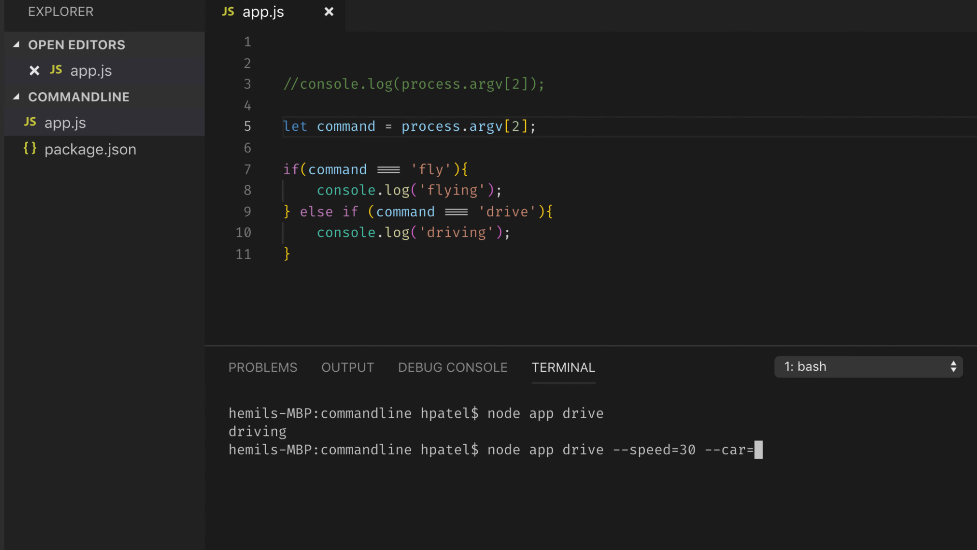
type("nis")
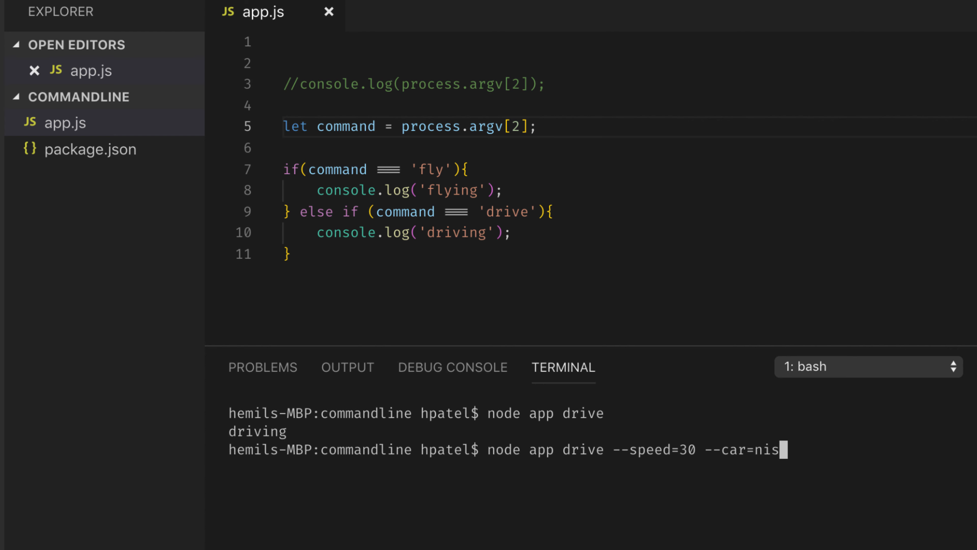
type("san")
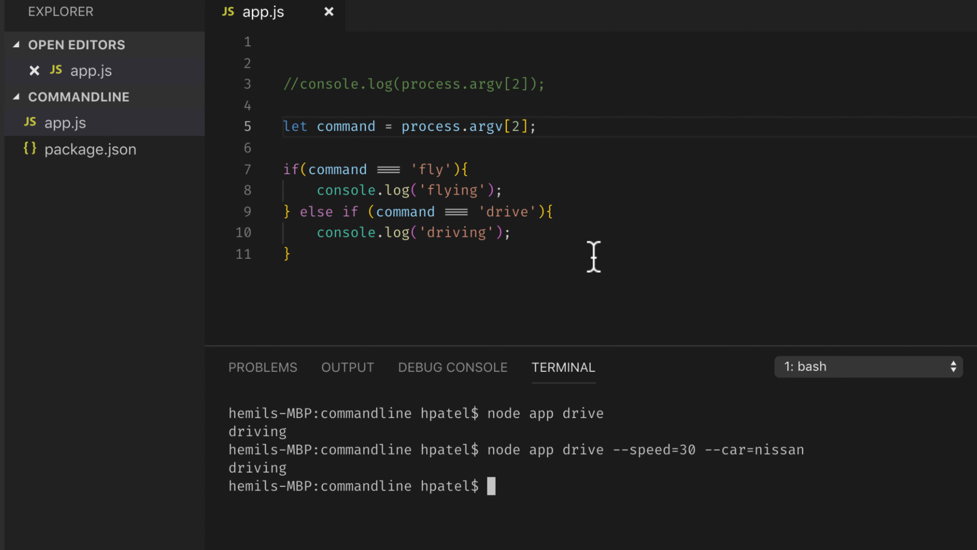
mouse_move(475, 205)
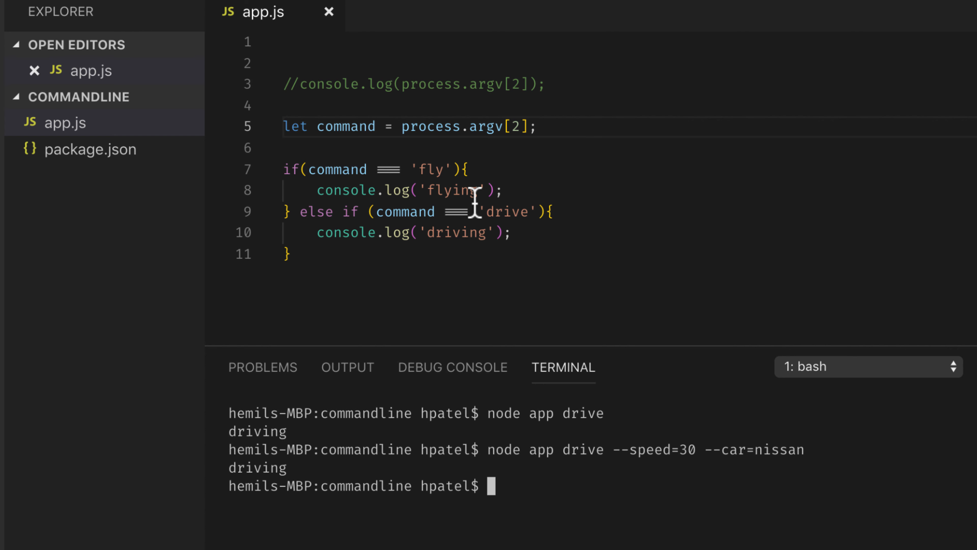
mouse_move(687, 471)
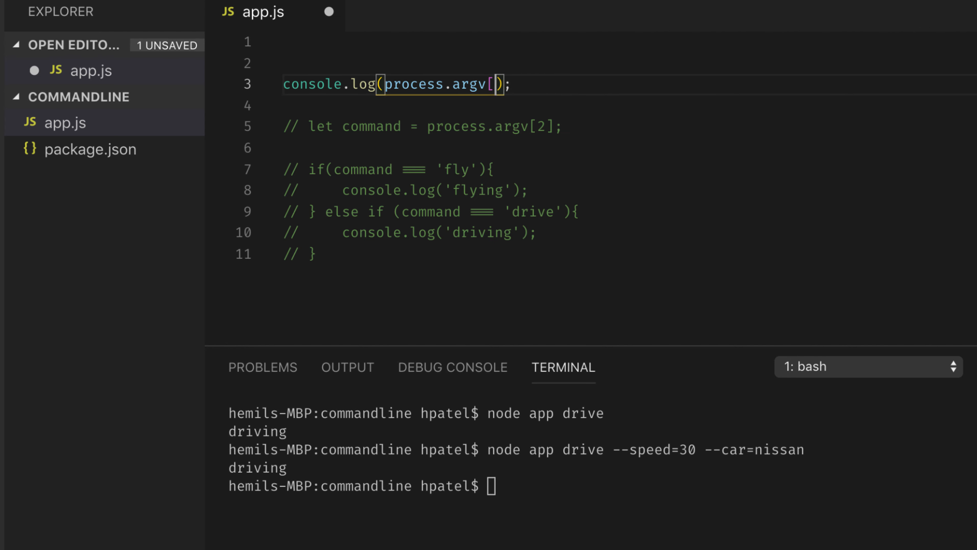
Save app.js logging the whole process.argv, rerun the drive command and review the printed array.
key("Enter")
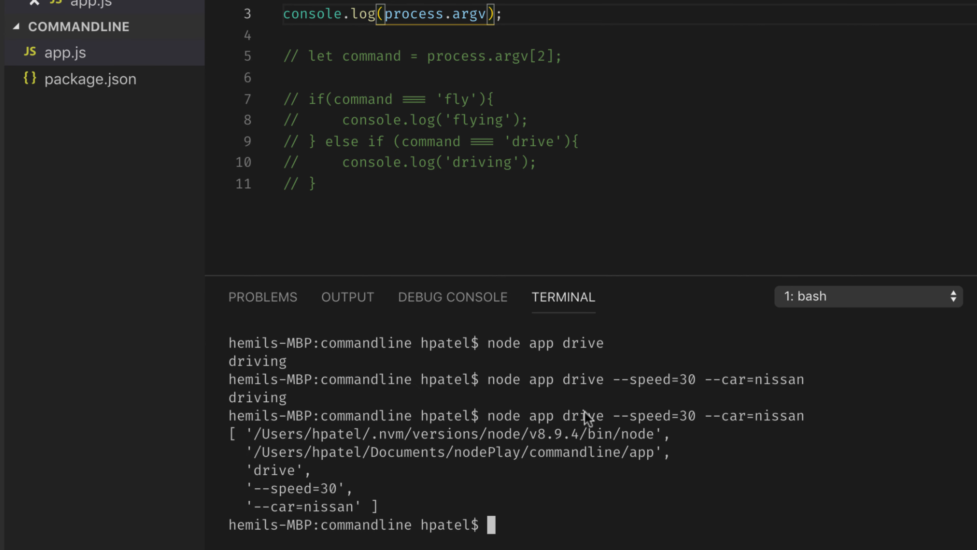
mouse_move(341, 518)
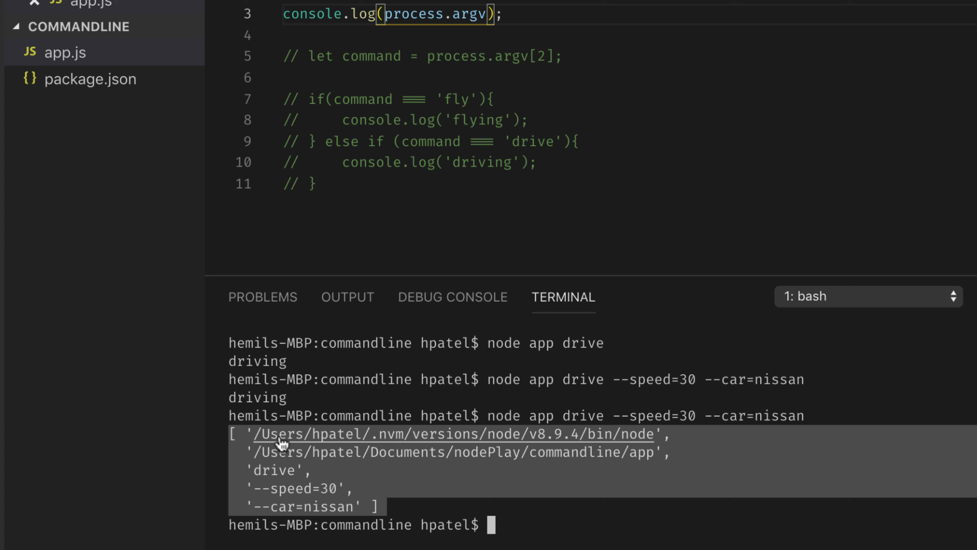
left_click(393, 513)
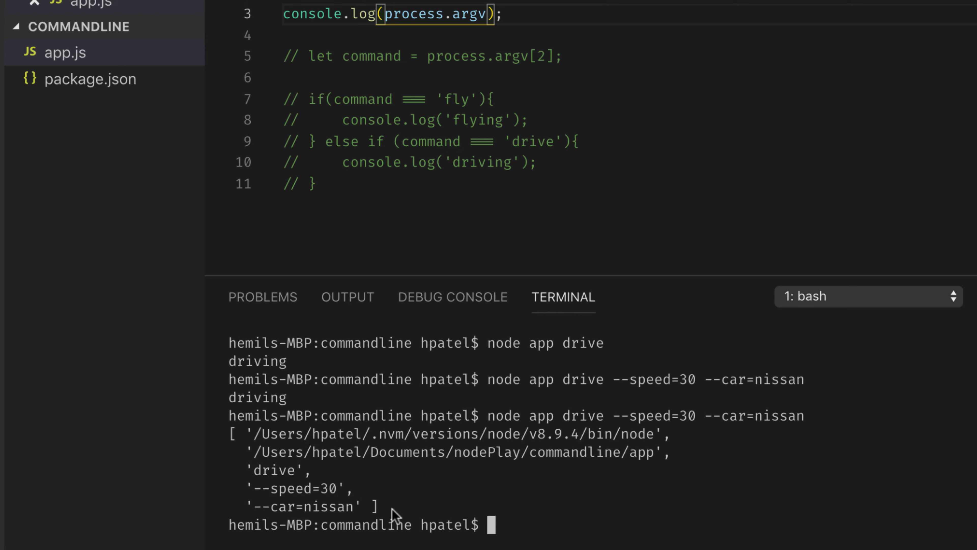
mouse_move(363, 516)
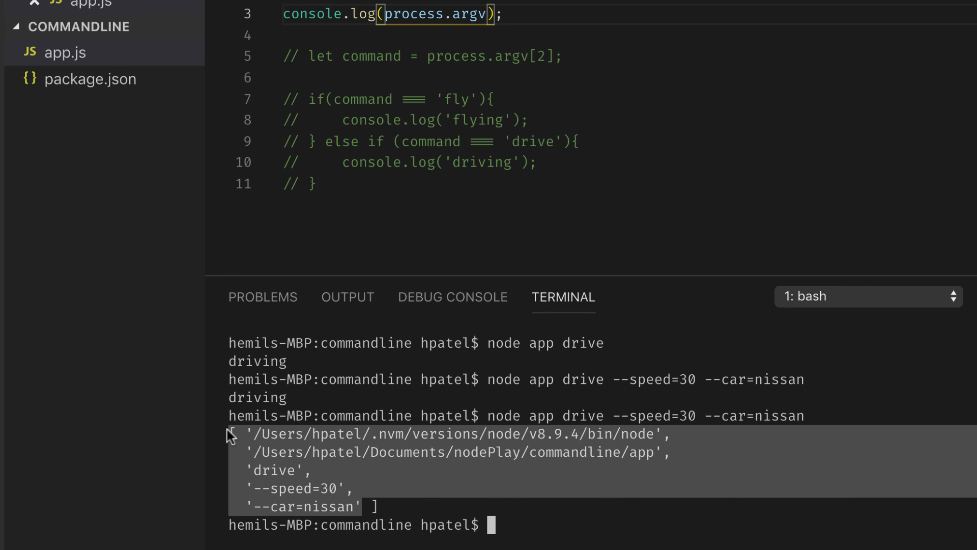
mouse_move(450, 518)
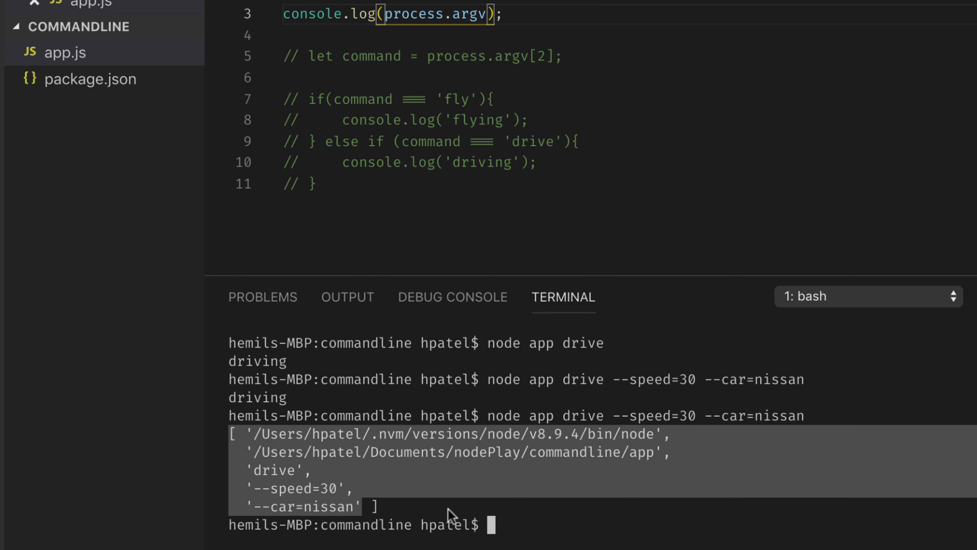
left_click(383, 510)
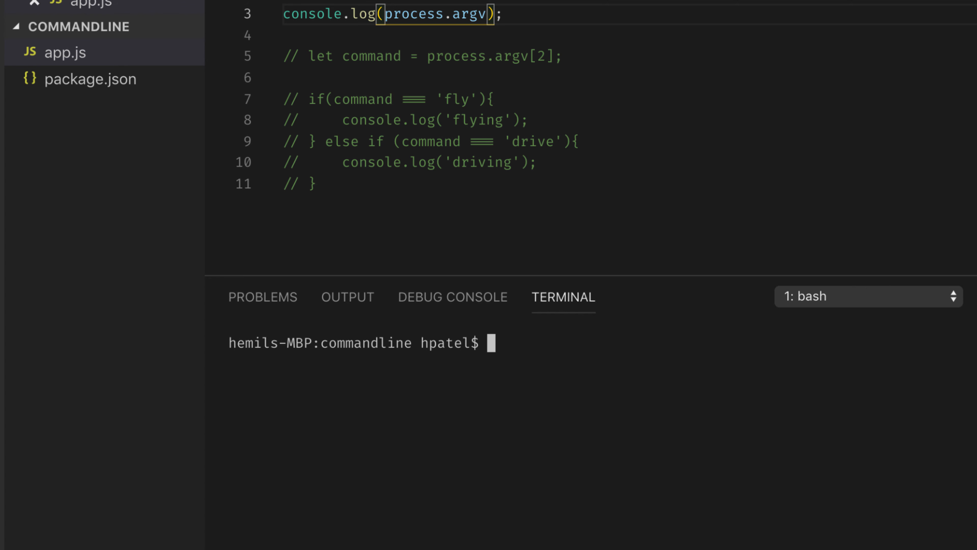
Run npm install yargs --save and check the yargs version under dependencies in package.json.
type("npm")
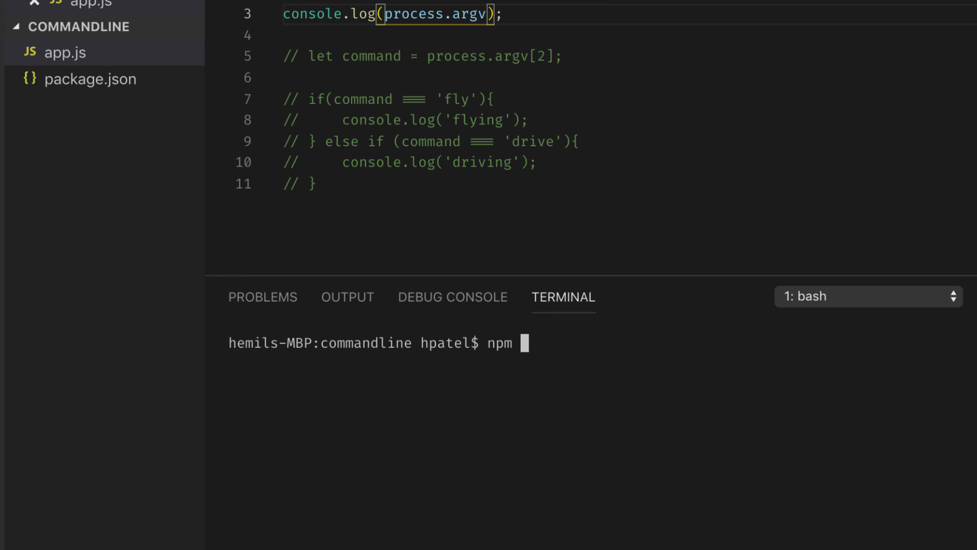
type("init")
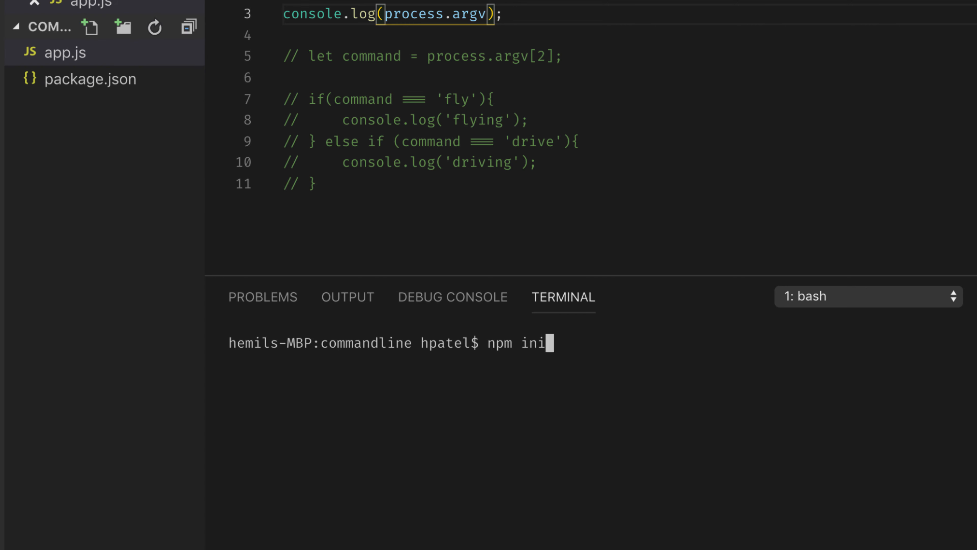
key("Backspace")
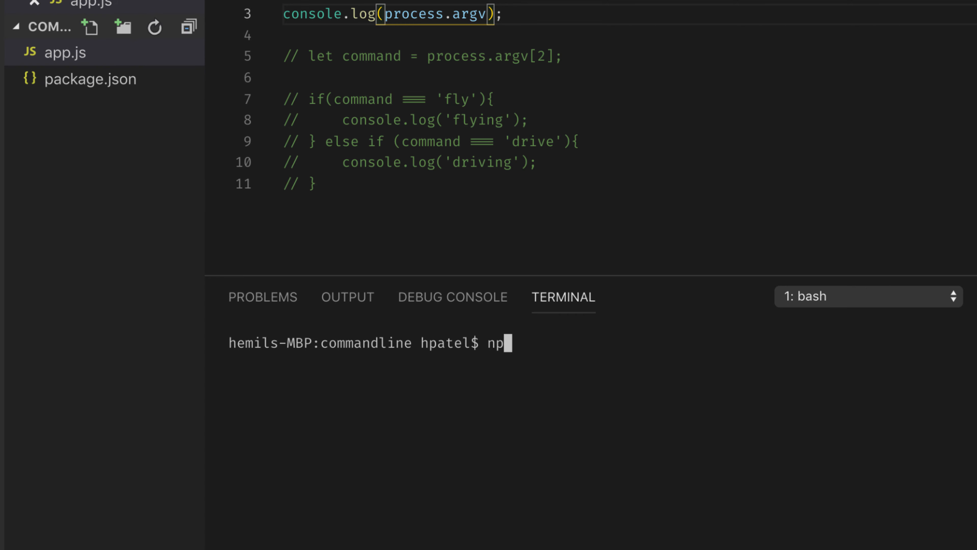
type("m install yargs")
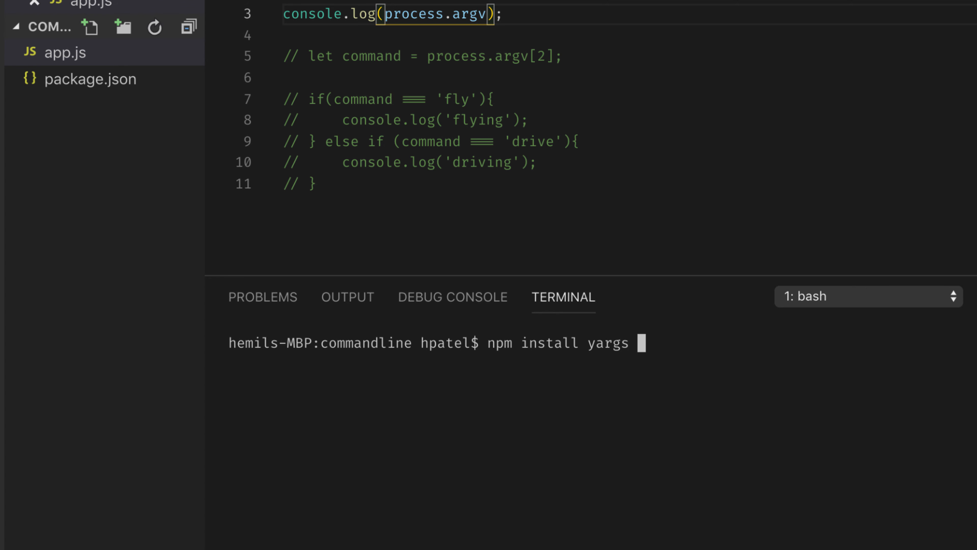
type("--")
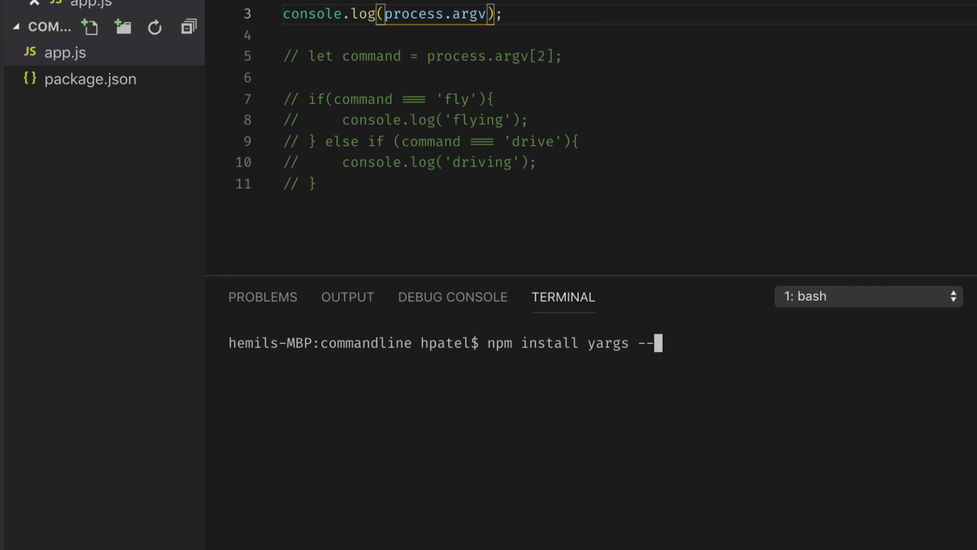
type("save")
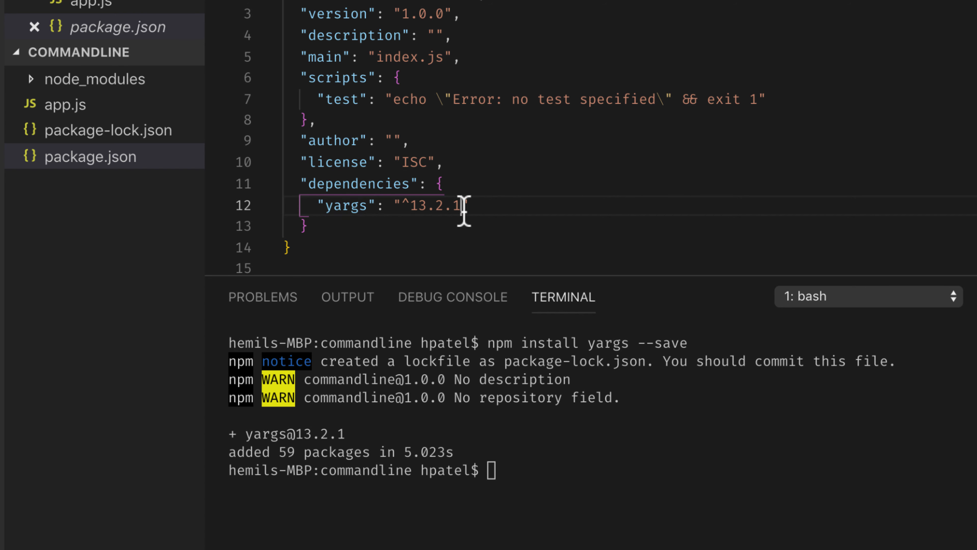
left_click_drag(455, 205, 392, 206)
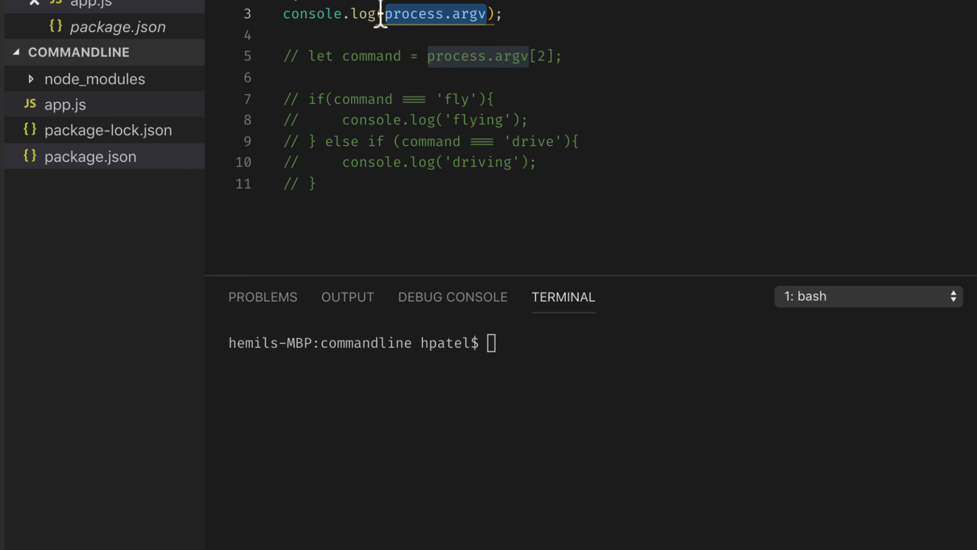
Log yargs.argv and add const yargs = require('yargs') on line 2 of app.js.
type("y")
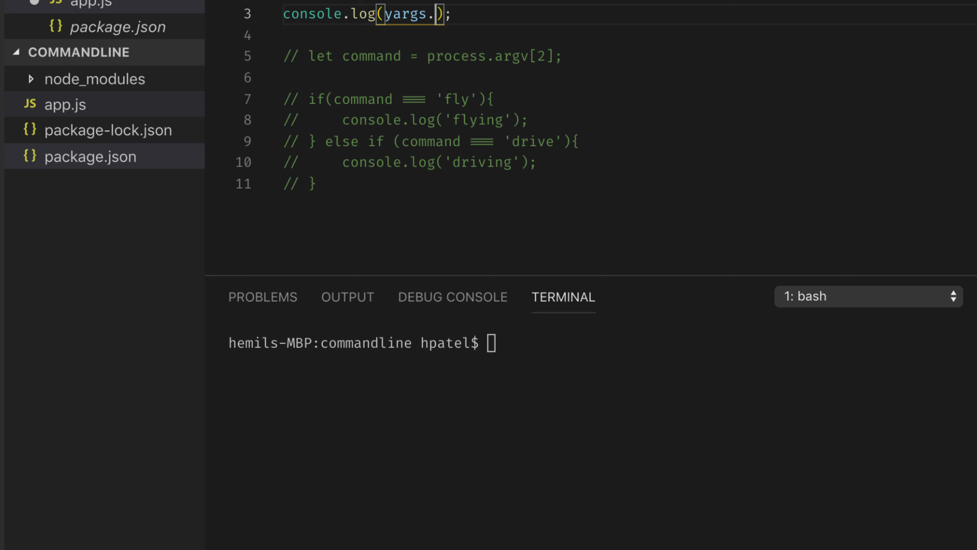
type("argv")
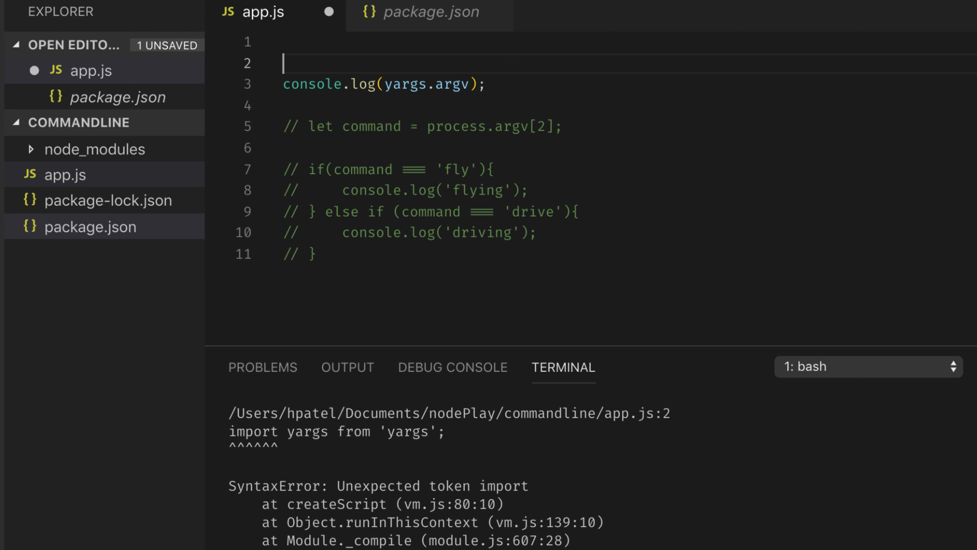
type("const yargs =")
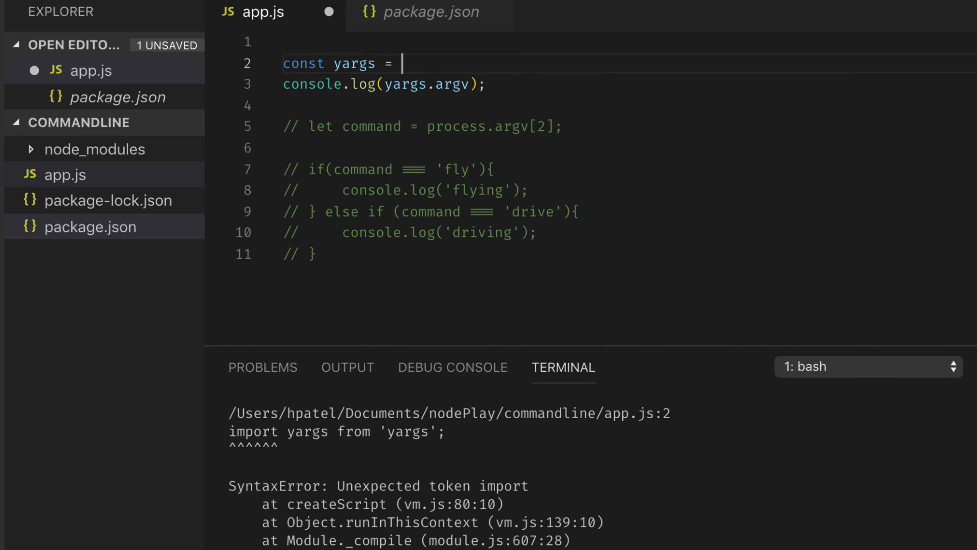
type("require")
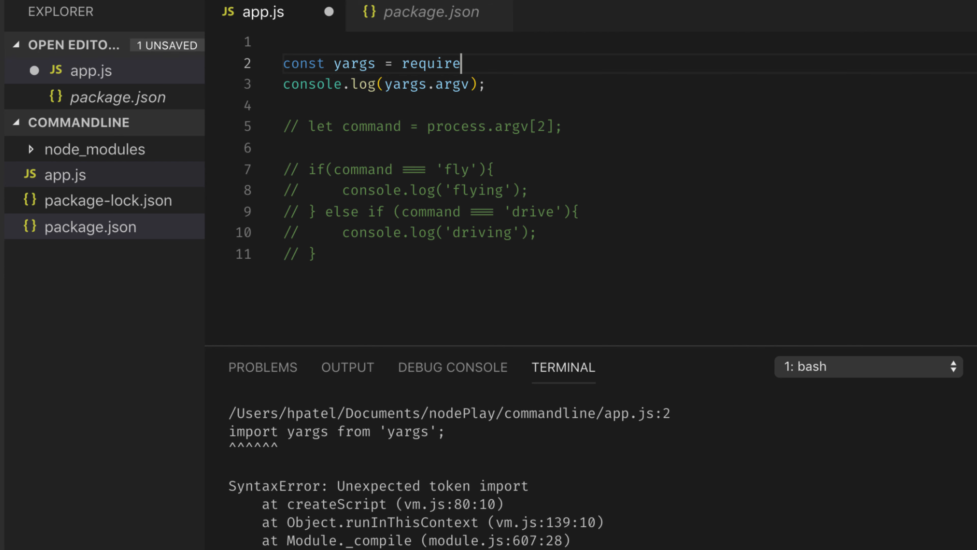
type("('y')")
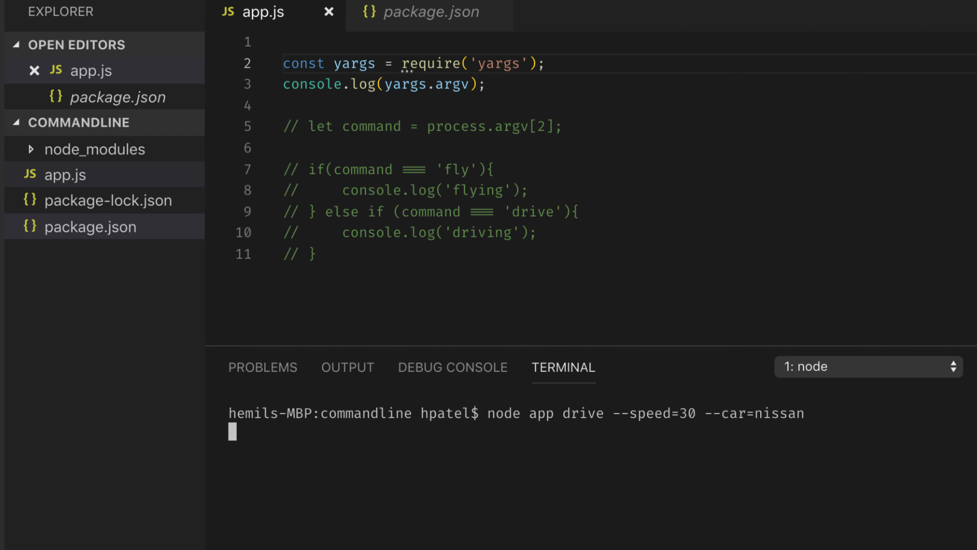
Run 'node app drive --speed=30 --car=nissan' to print the parsed argv object.
key("Enter")
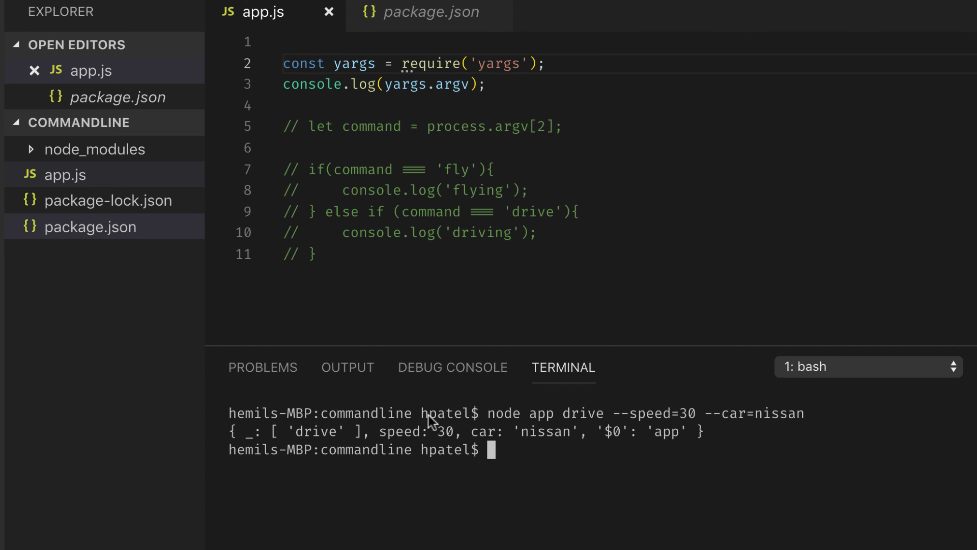
mouse_move(430, 264)
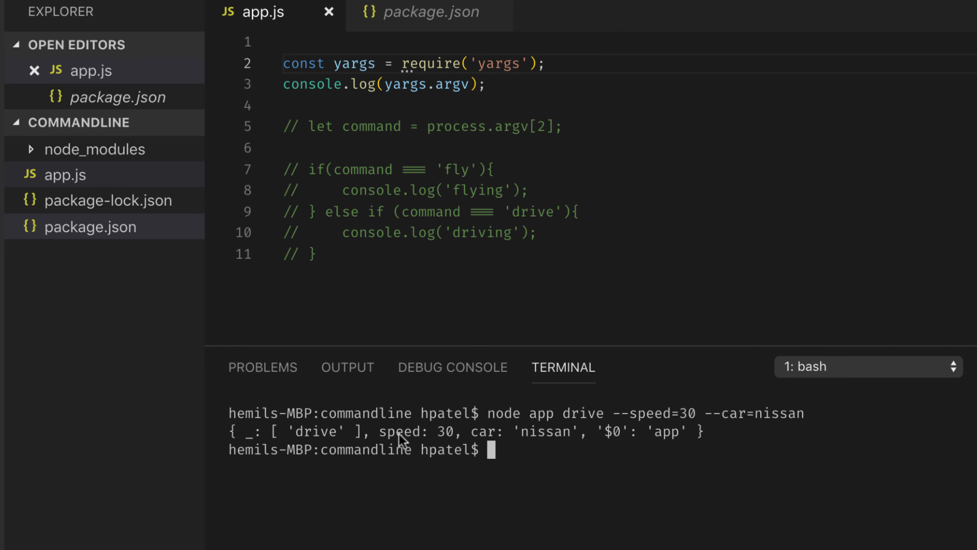
mouse_move(475, 439)
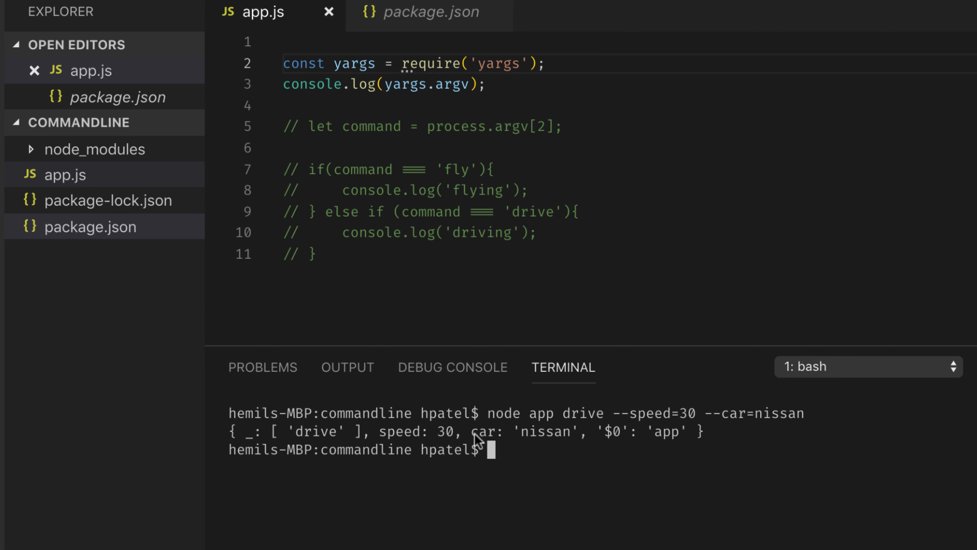
Uncomment the fly/drive block, read the command from yargs.argv._[0], and save app.js.
left_click_drag(282, 126, 314, 256)
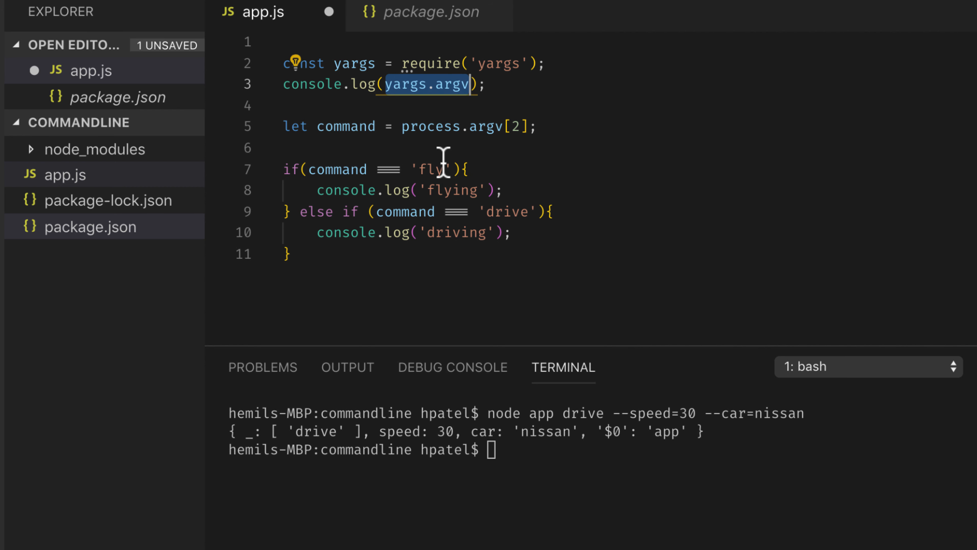
double_click(449, 126)
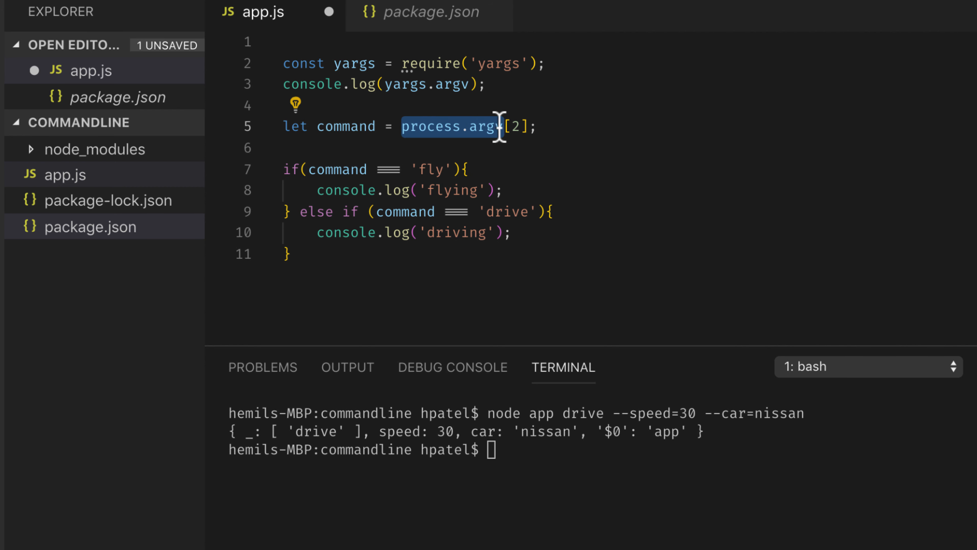
type("yargs.argv")
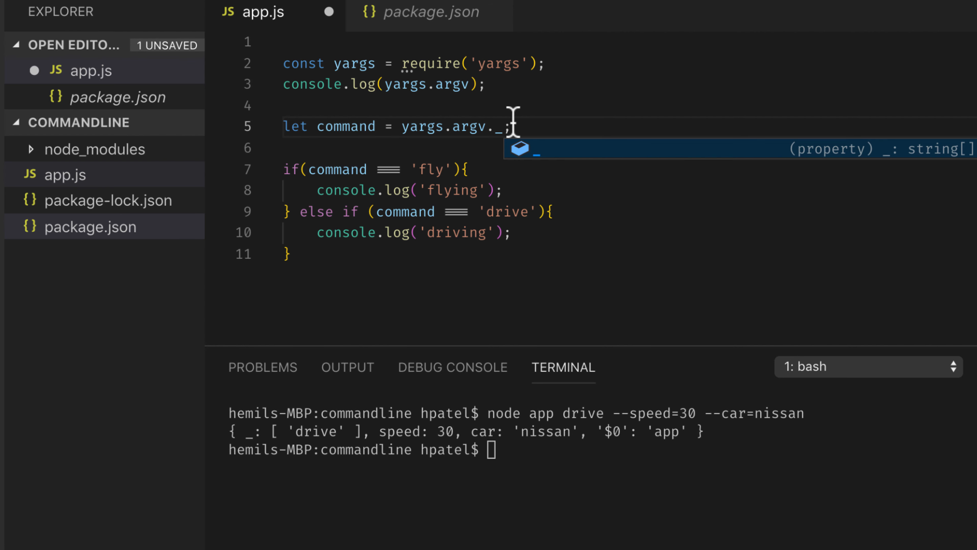
mouse_move(318, 446)
type("//")
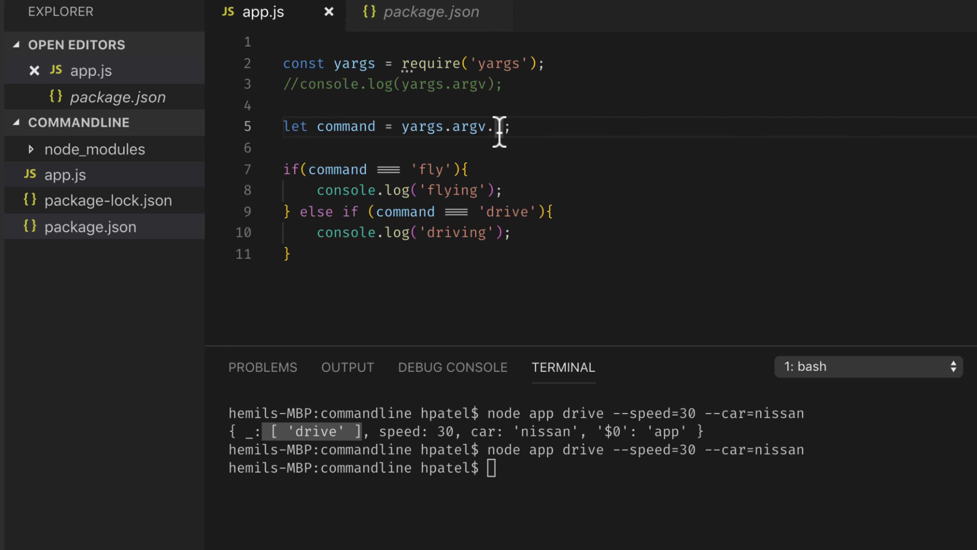
type("_[0]")
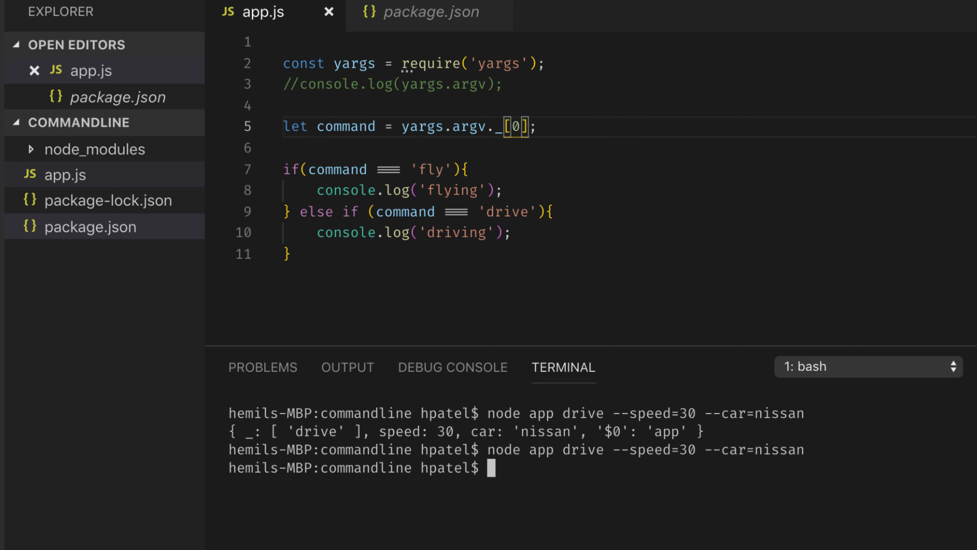
key("Enter")
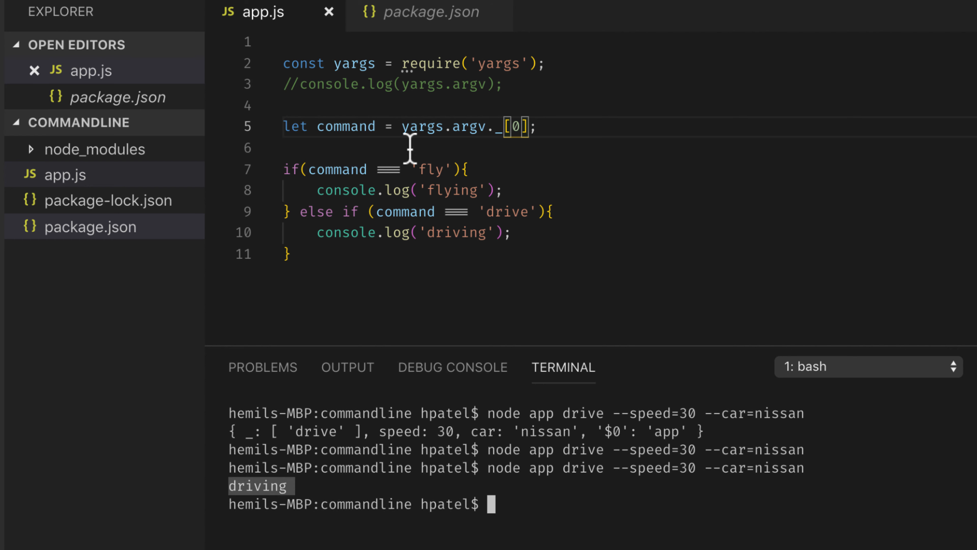
mouse_move(538, 440)
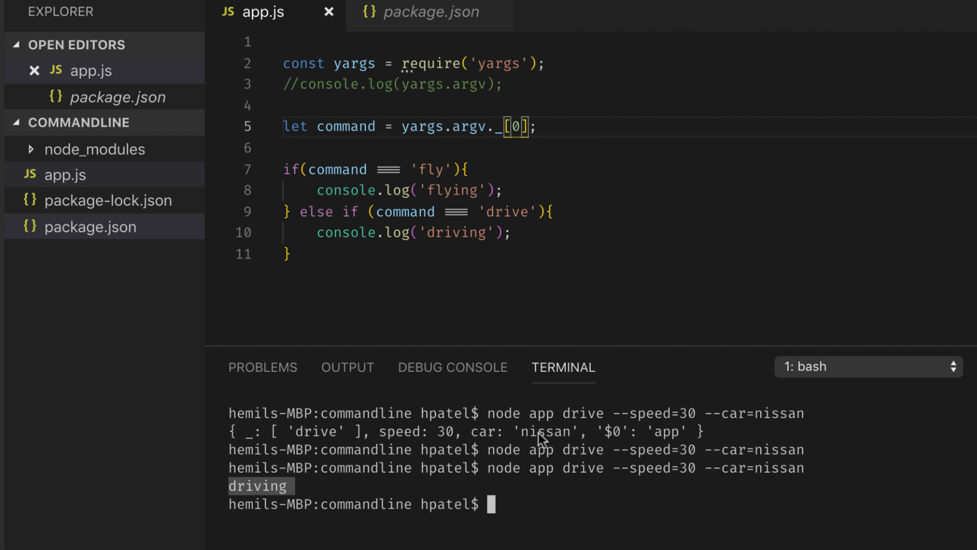
mouse_move(512, 511)
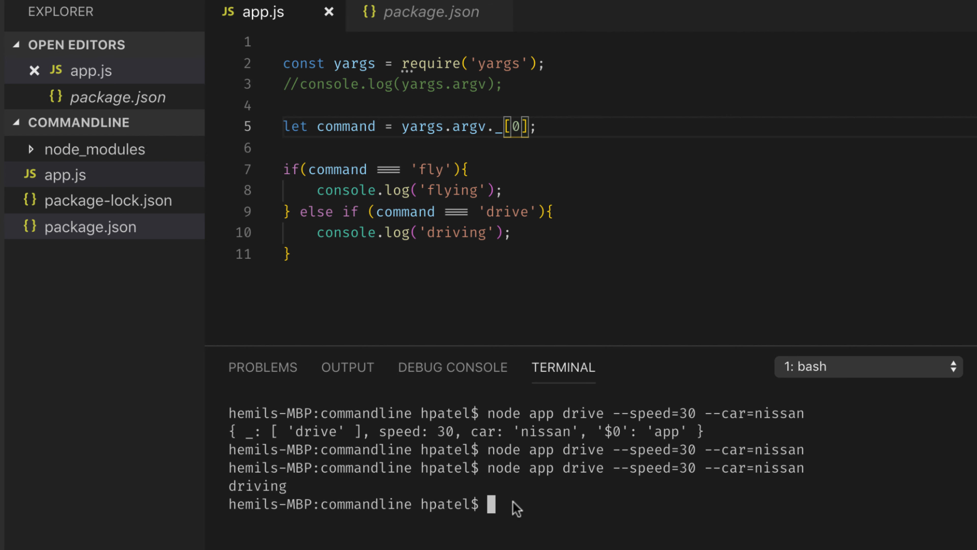
Add an if(command.speed && command.car) branch logging 'driving' inside the drive case.
type("if(command)")
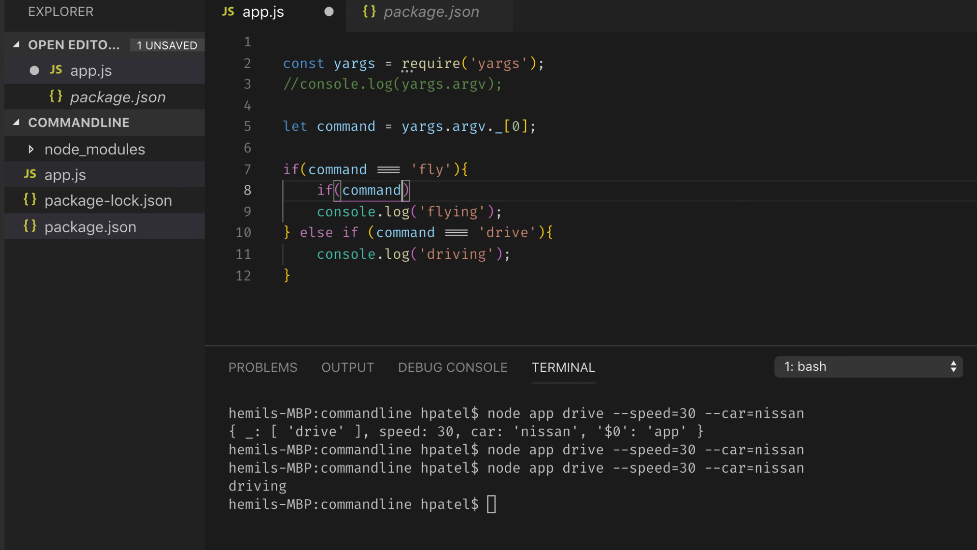
type(".spp")
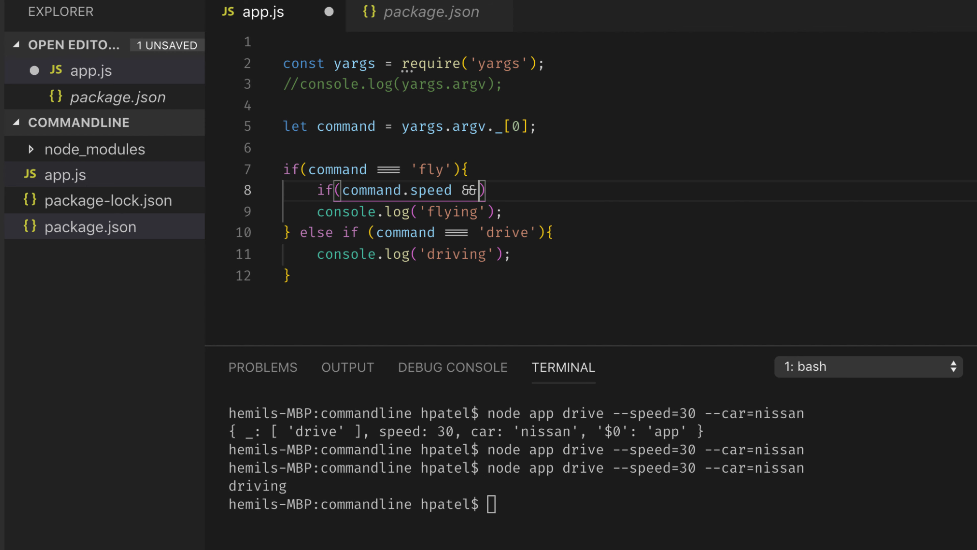
type("command")
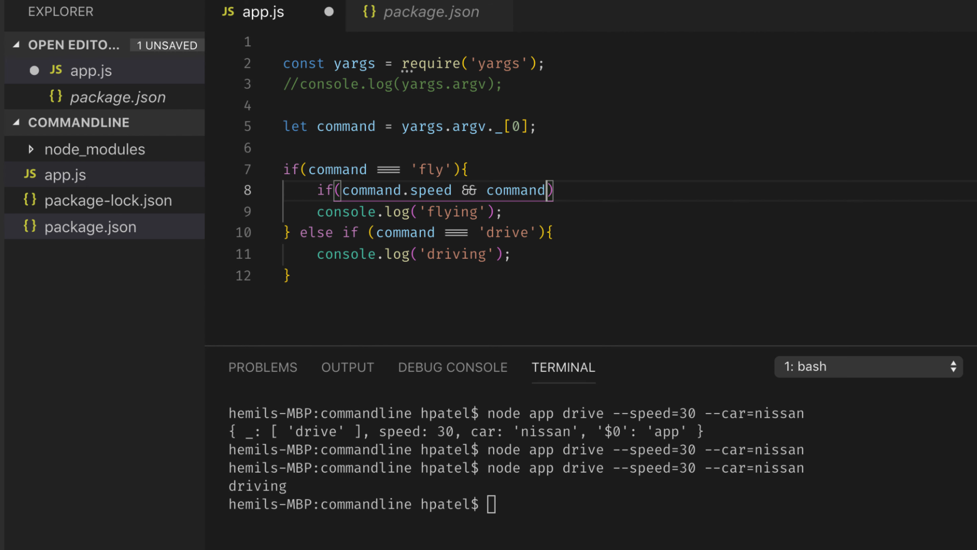
type(".car")
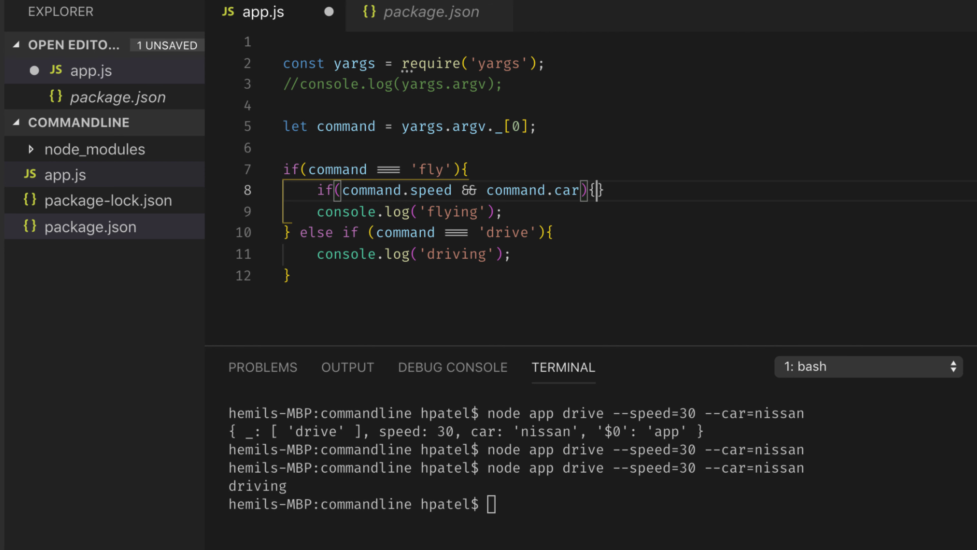
key("Enter")
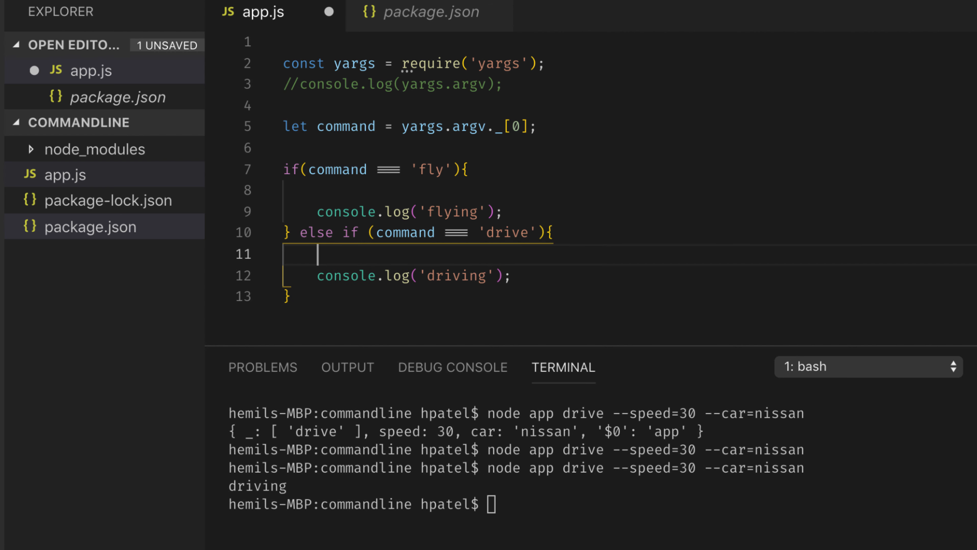
type("if(command.speed && command.car){")
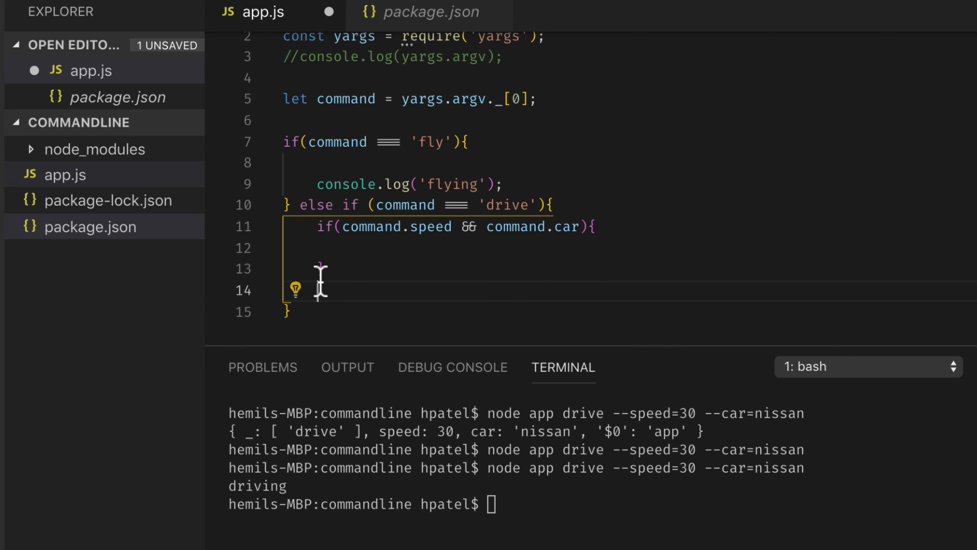
type("console.log('driving');")
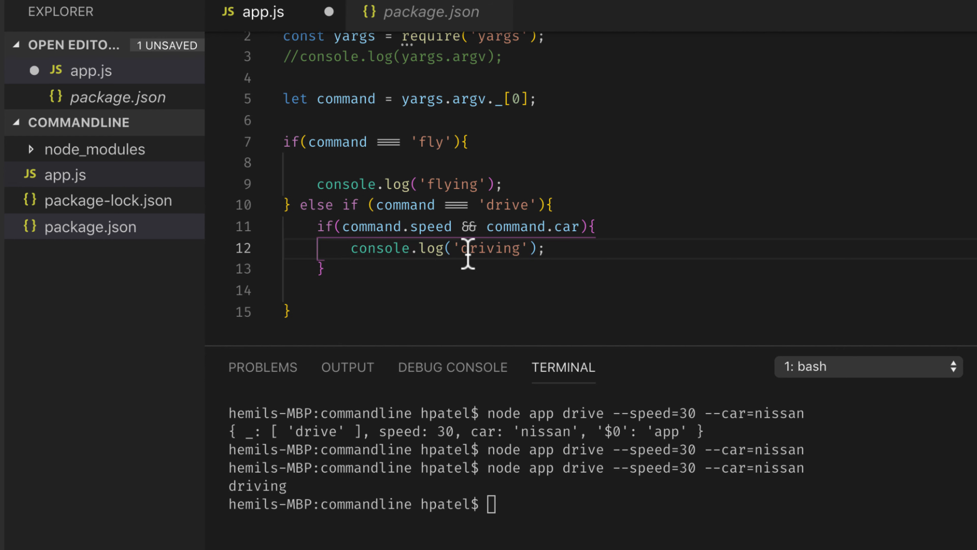
Make the log a template literal 'driving ${command.car} at the speed of ${command.speed}'.
double_click(490, 248)
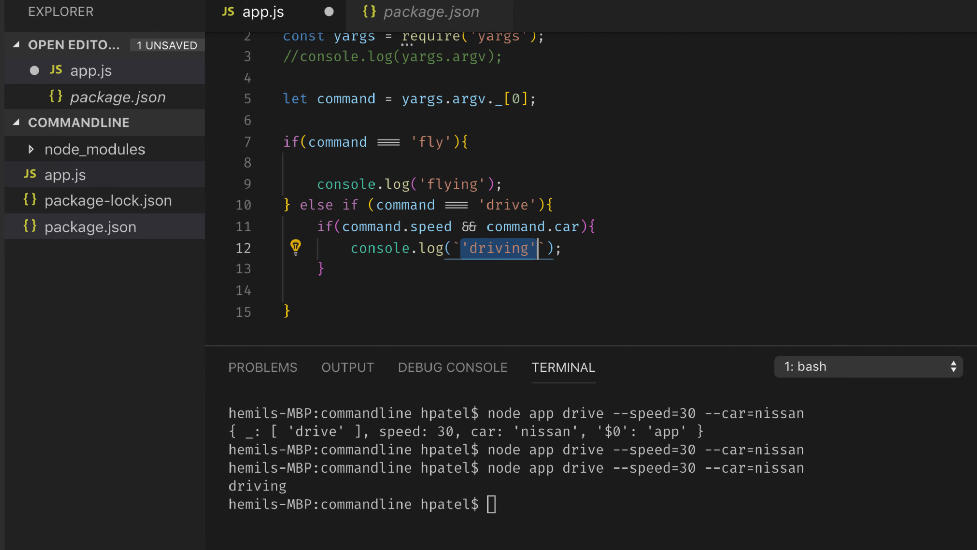
key("Delete")
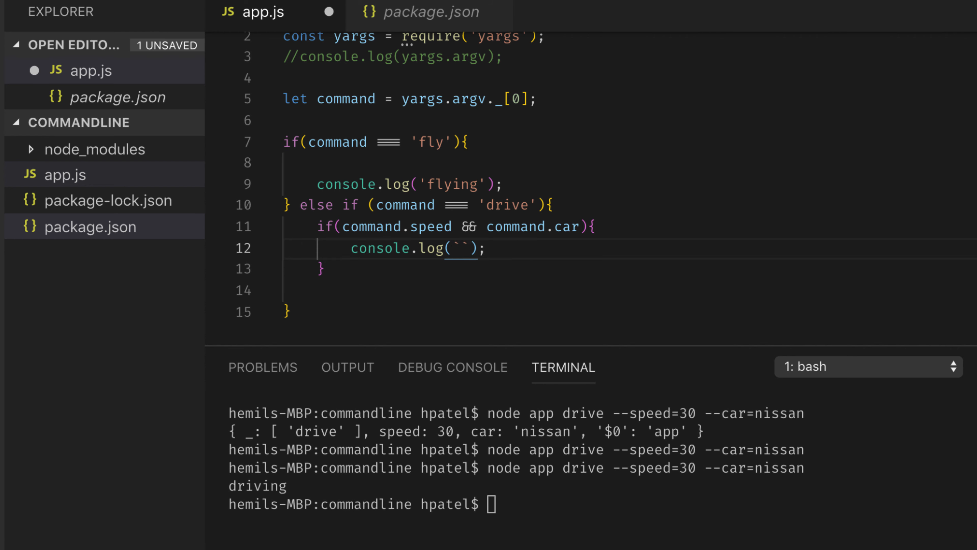
type("driving")
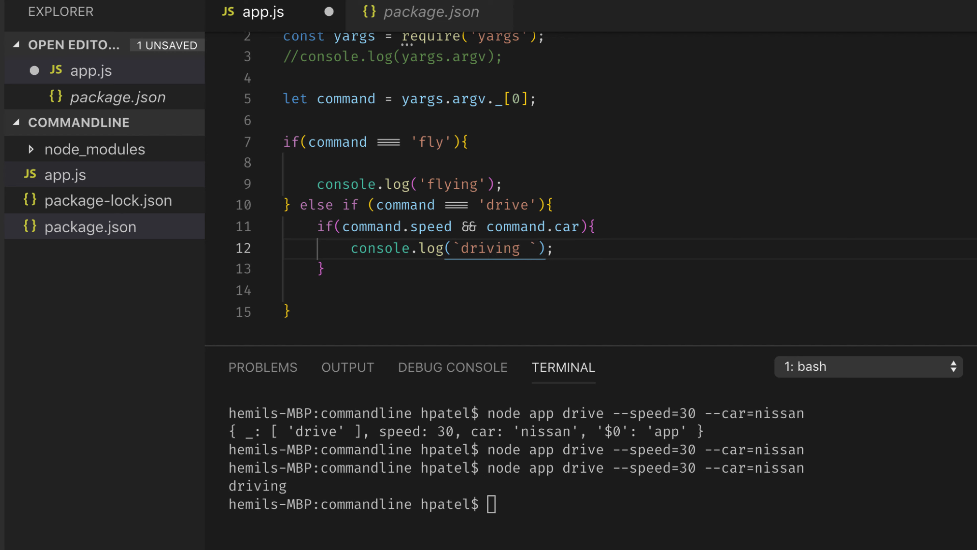
type("${}")
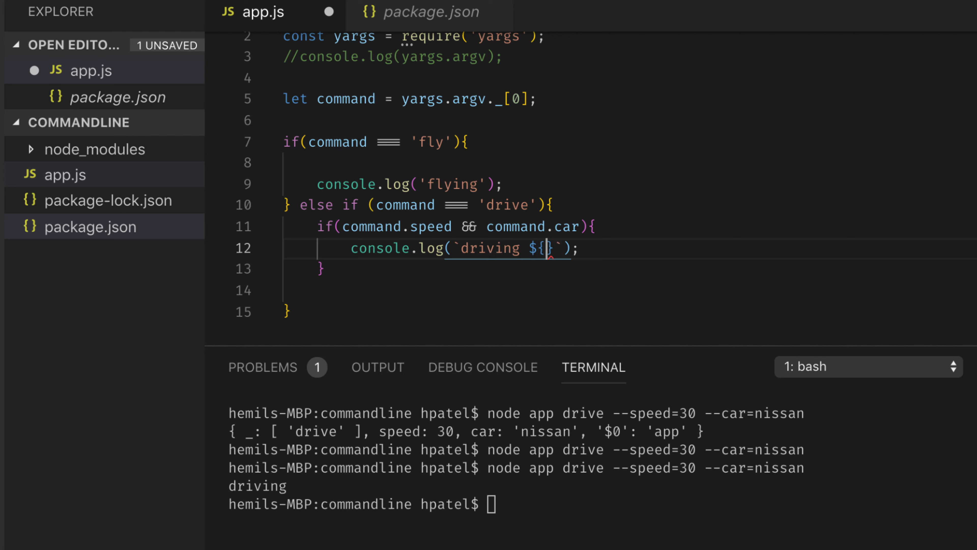
type("command.")
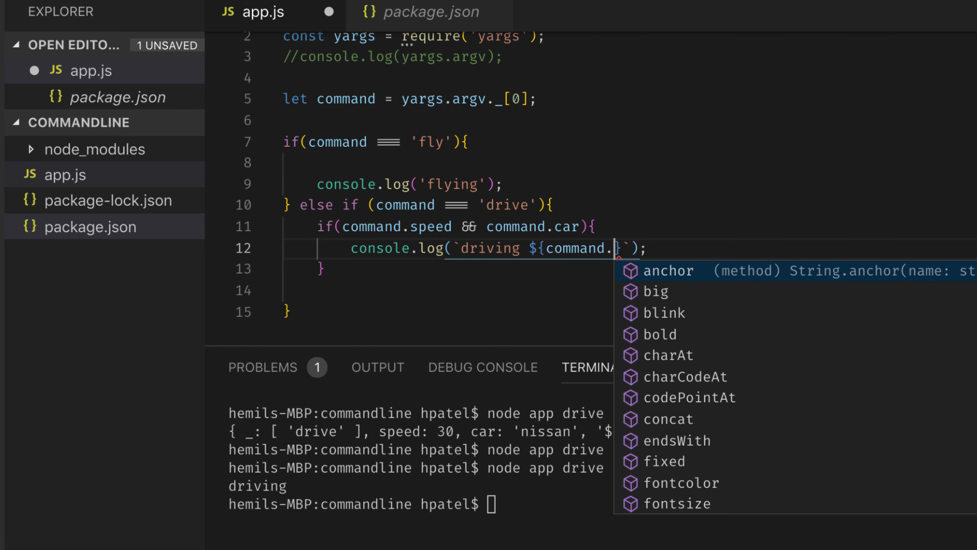
type("car")
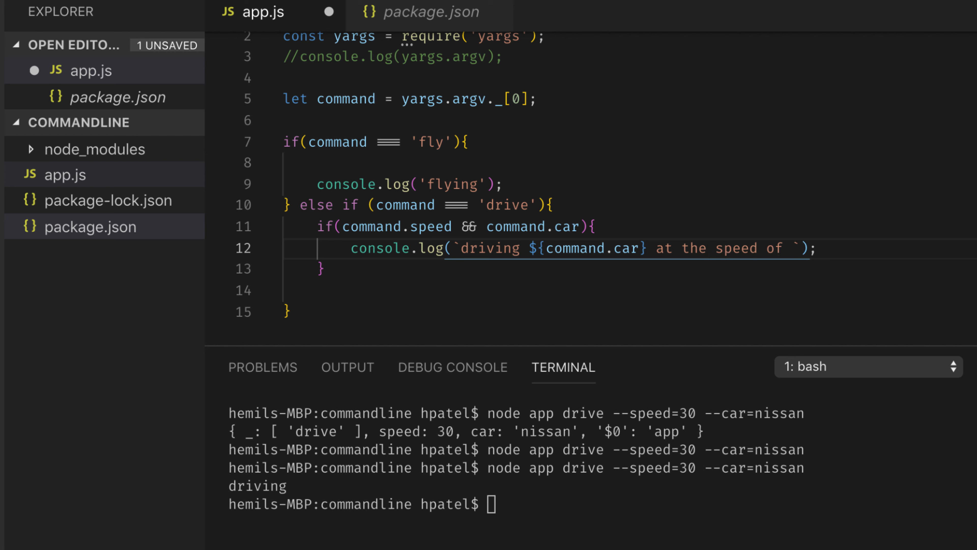
type("${}")
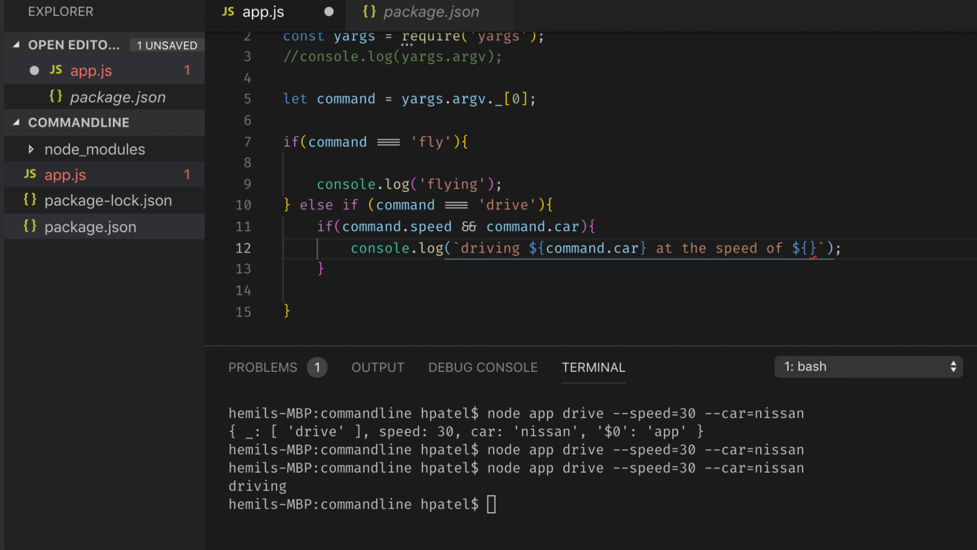
type("command.speed")
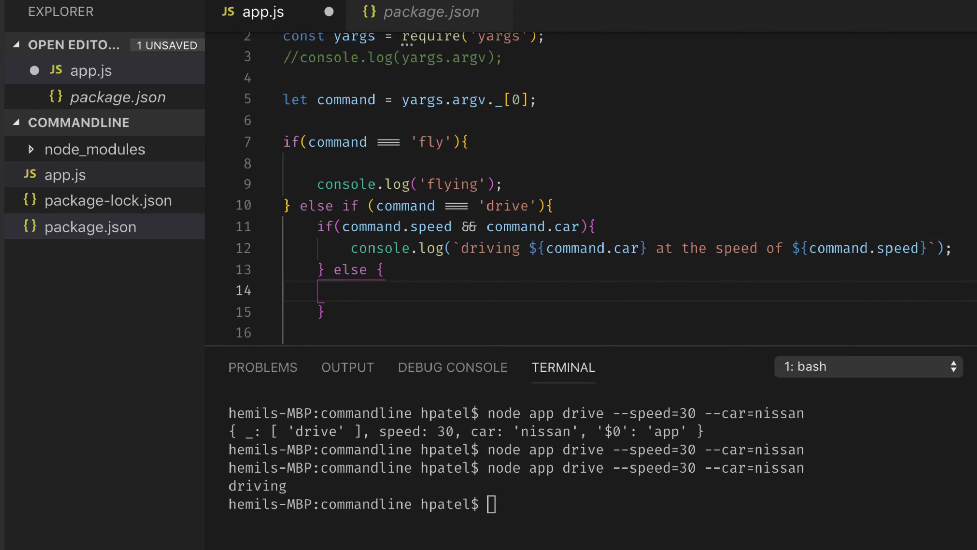
Add an else logging 'driving', save, and rerun node app drive to see 'driving'.
type("console.log")
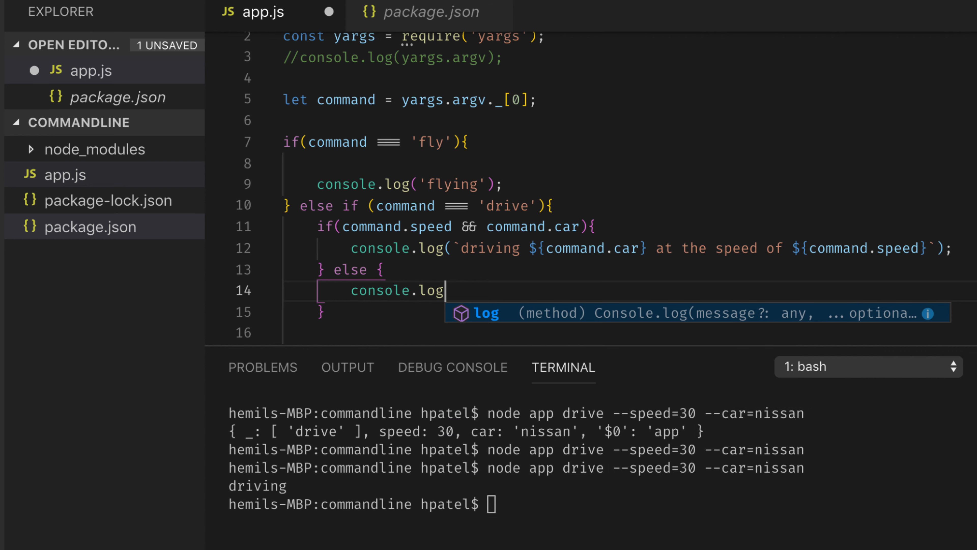
type("('driv'")
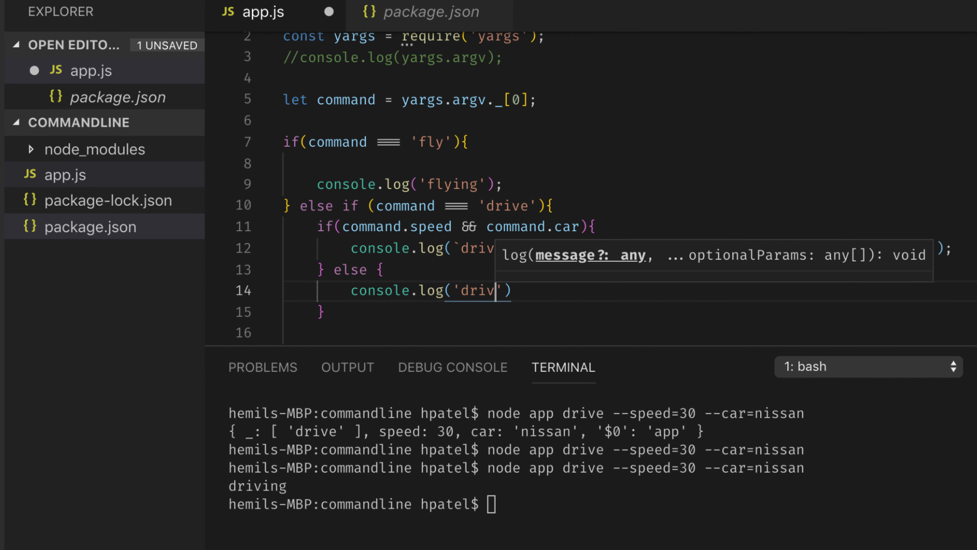
type("ing")
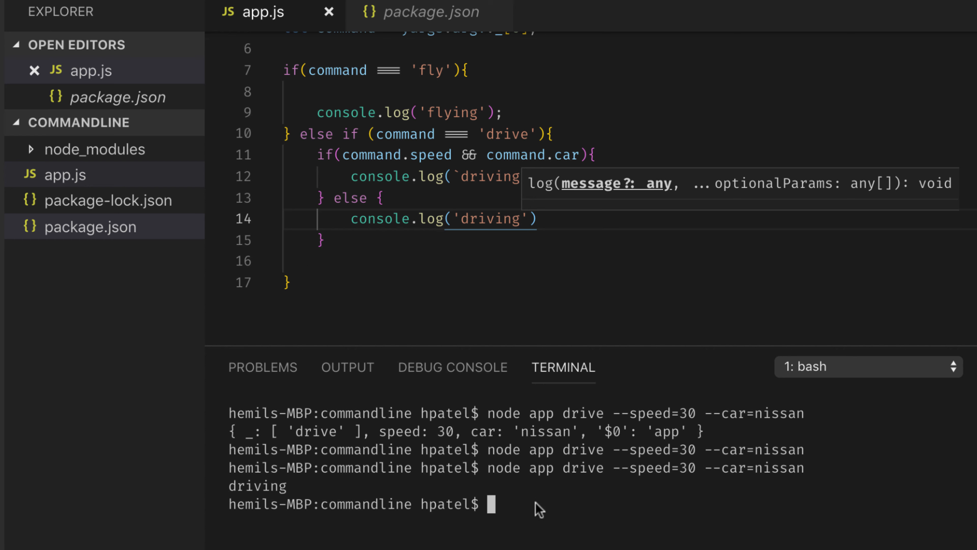
key("Enter")
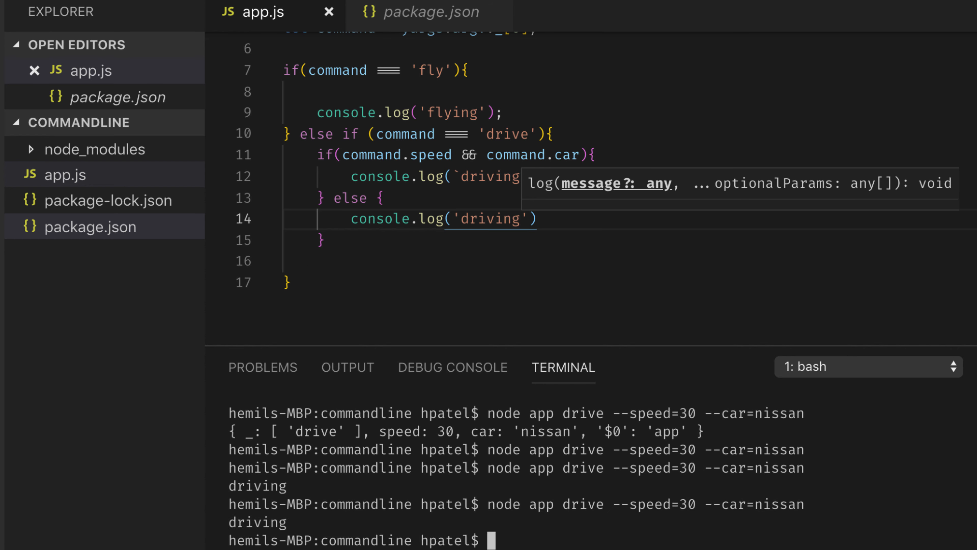
mouse_move(393, 367)
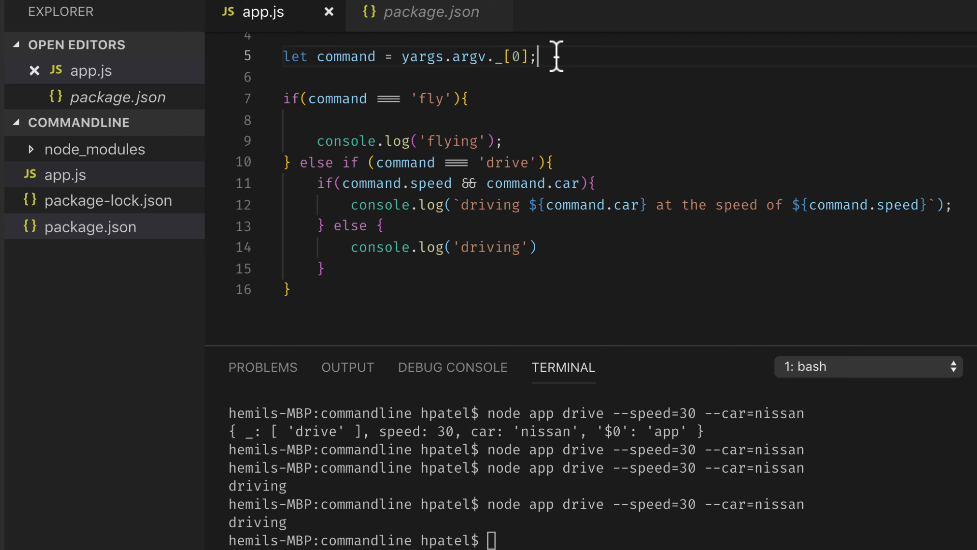
Store yargs.argv in 'let params' and read speed and car from params in the drive branch.
type("let")
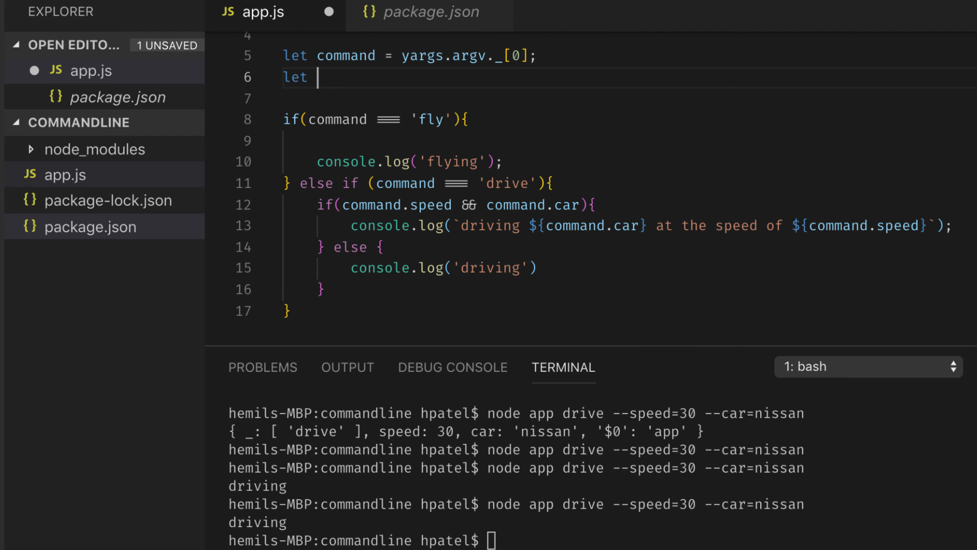
type("par")
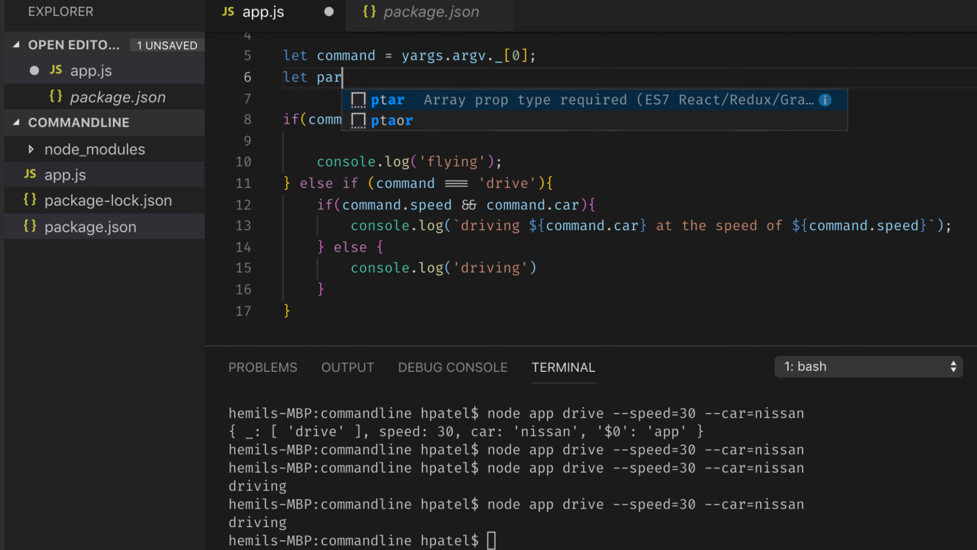
type("ams")
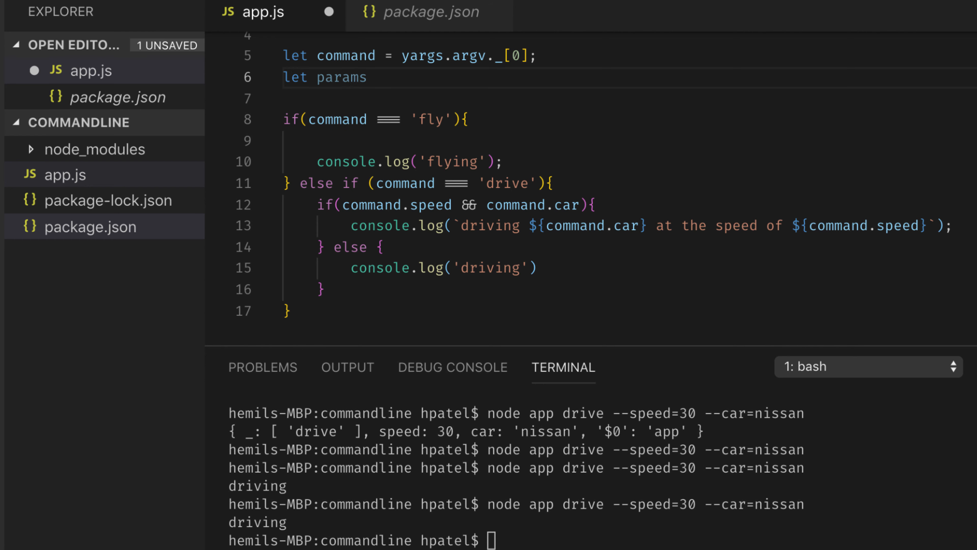
type("= yargs.")
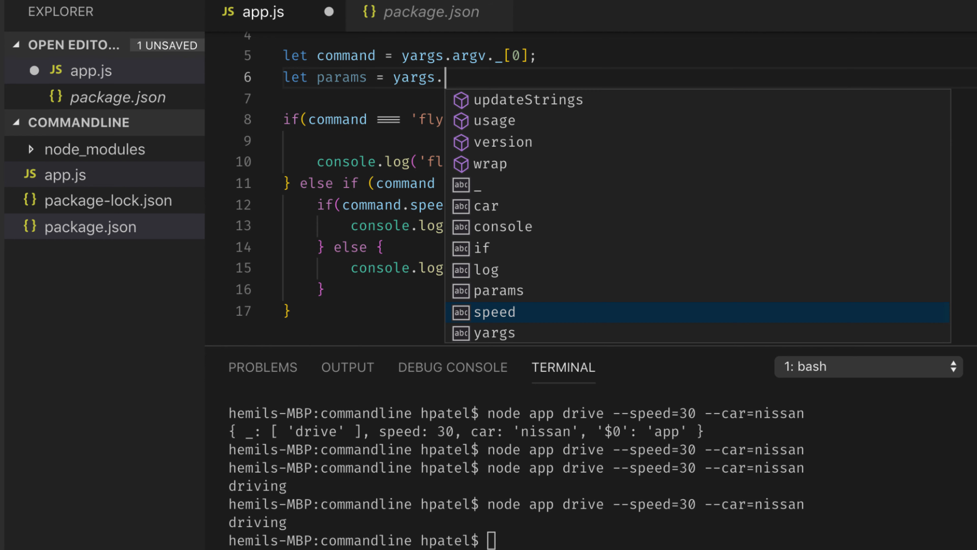
type("argv;")
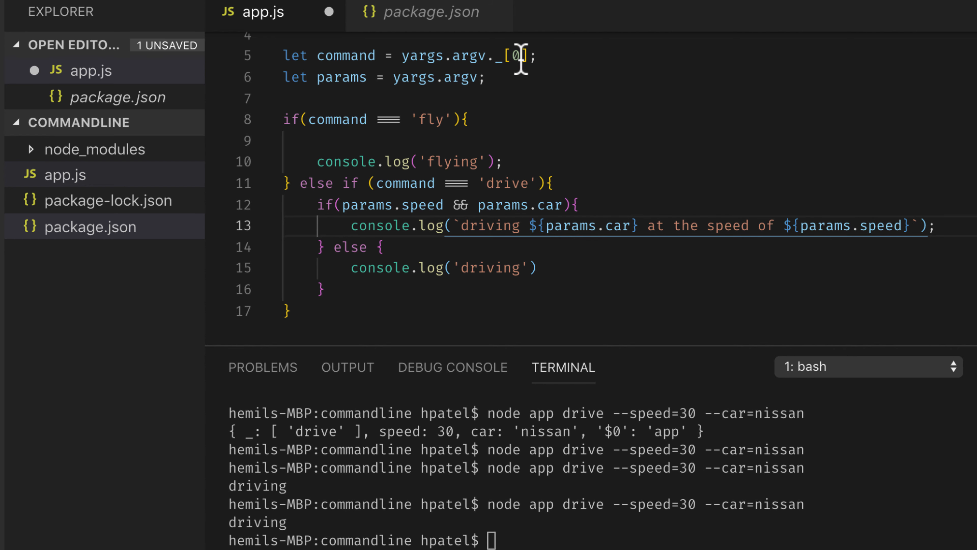
mouse_move(246, 438)
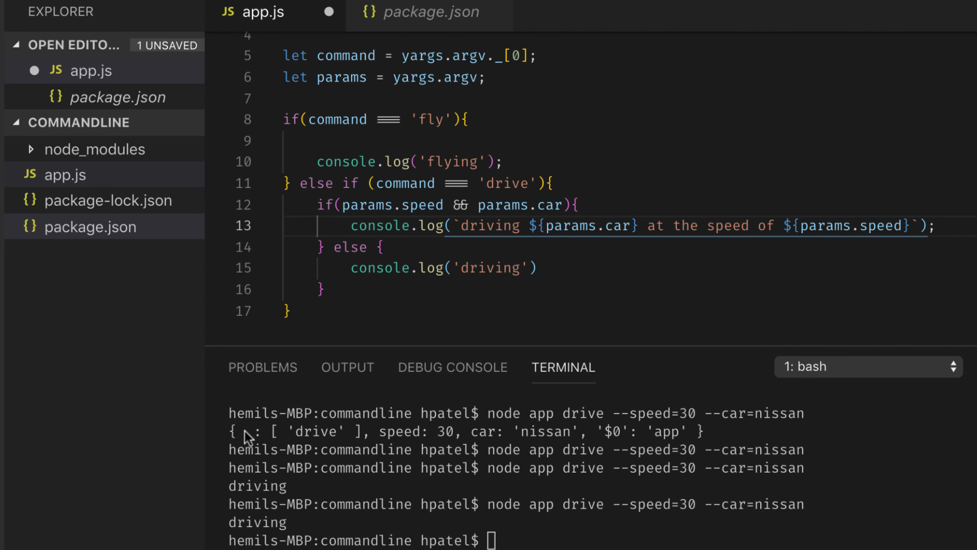
left_click_drag(243, 431, 364, 431)
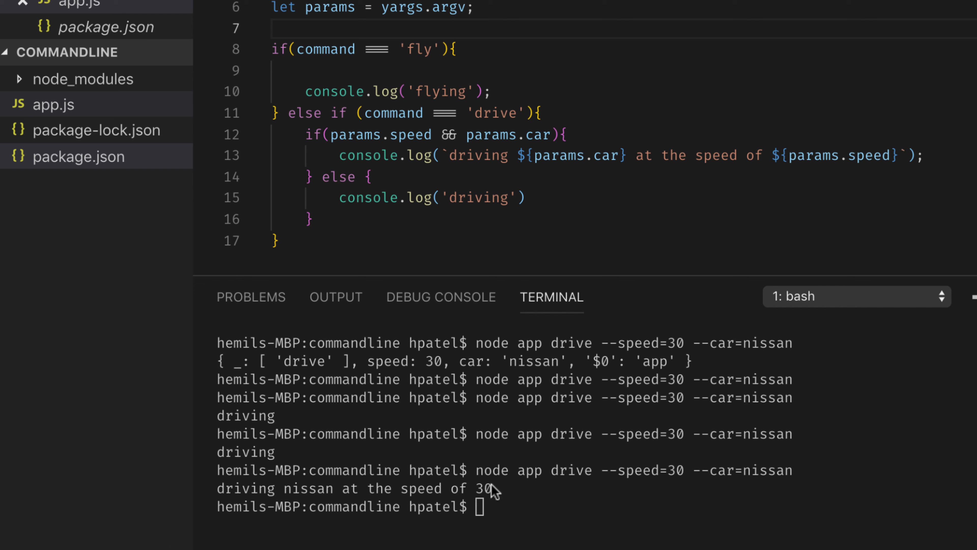
mouse_move(868, 198)
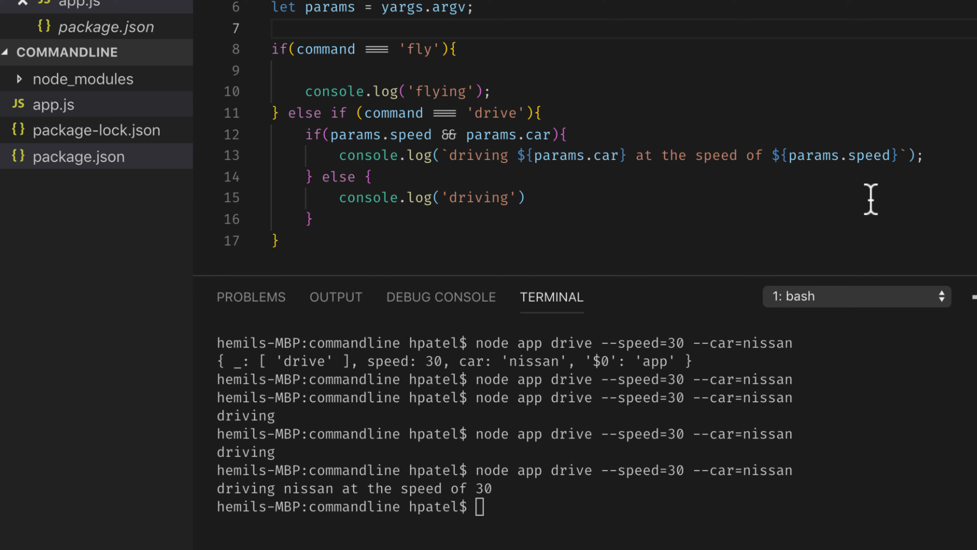
mouse_move(570, 454)
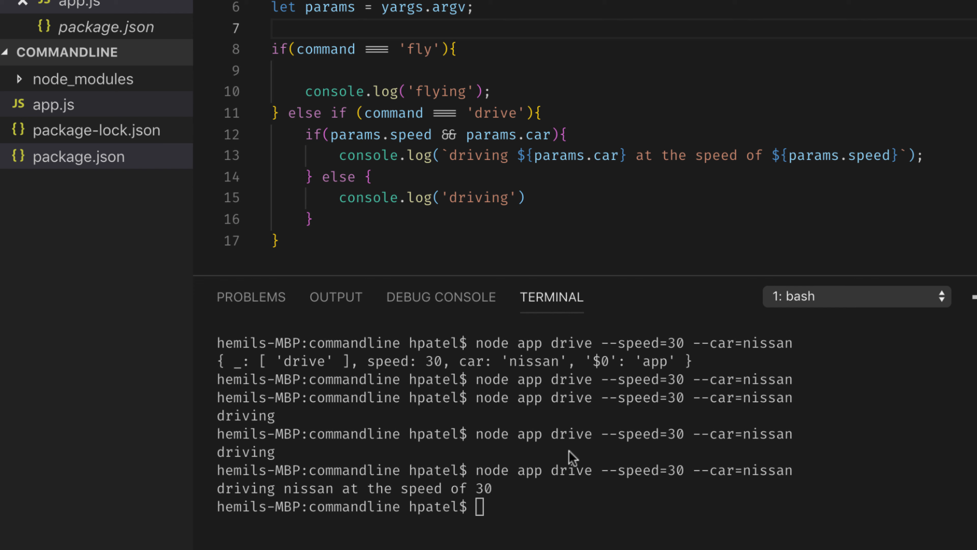